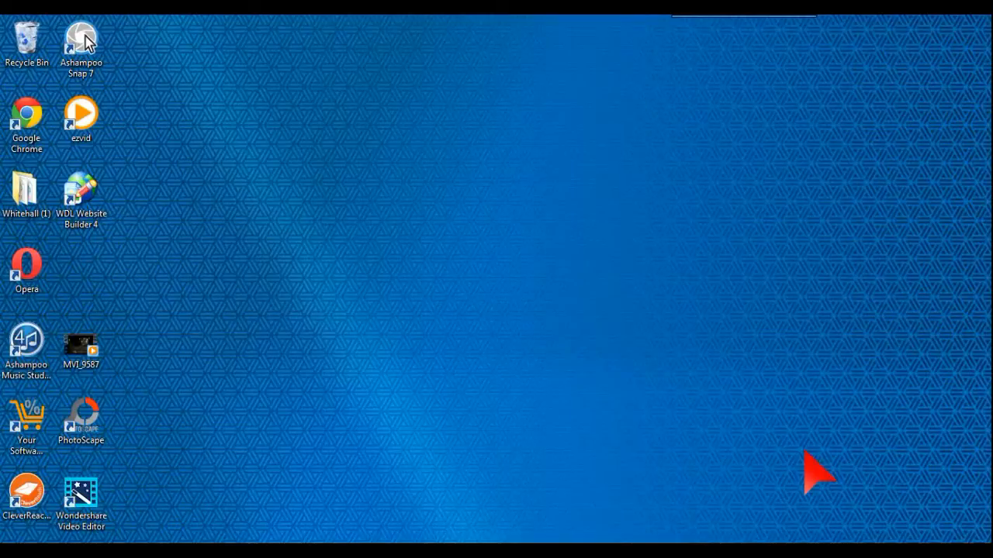
{"action": "mouse_move", "coordinate": [487, 377]}
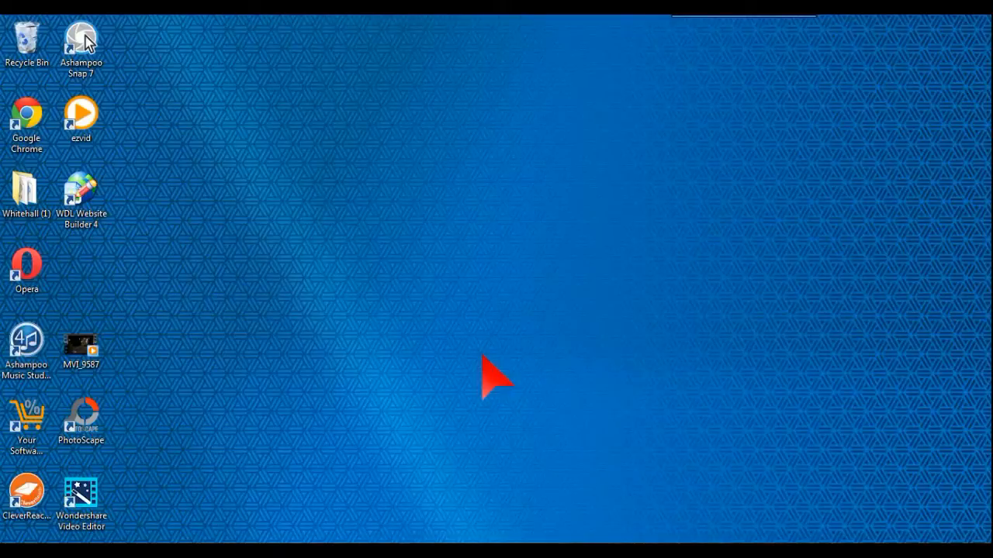
{"action": "mouse_move", "coordinate": [187, 261]}
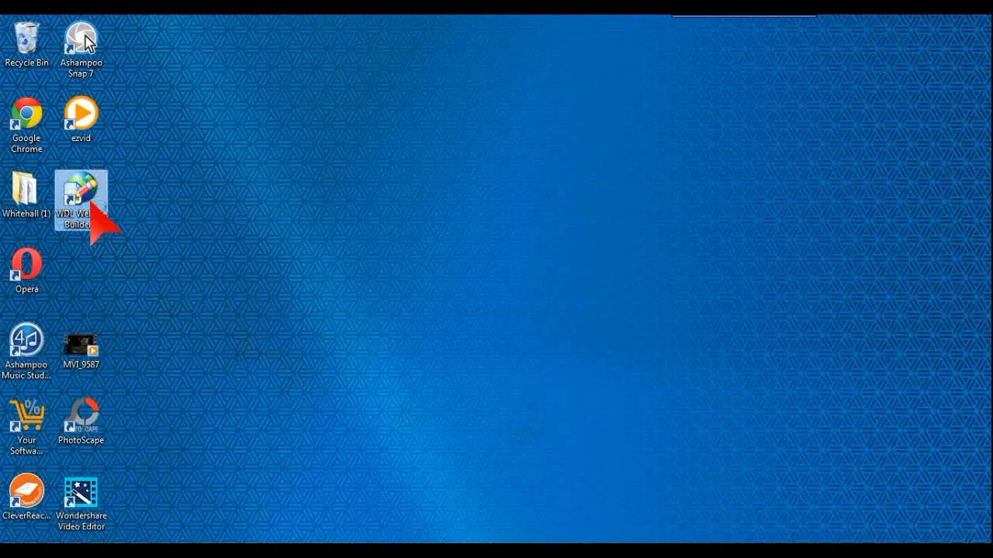
Launch Website Builder 4 from its desktop shortcut and look at the File menu options.
{"action": "double_click", "coordinate": [80, 189]}
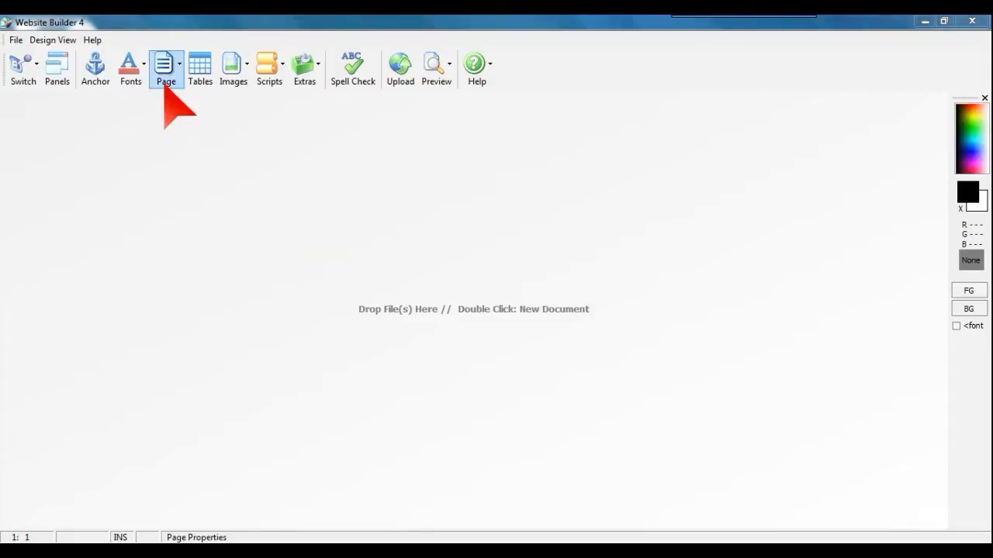
{"action": "mouse_move", "coordinate": [202, 132]}
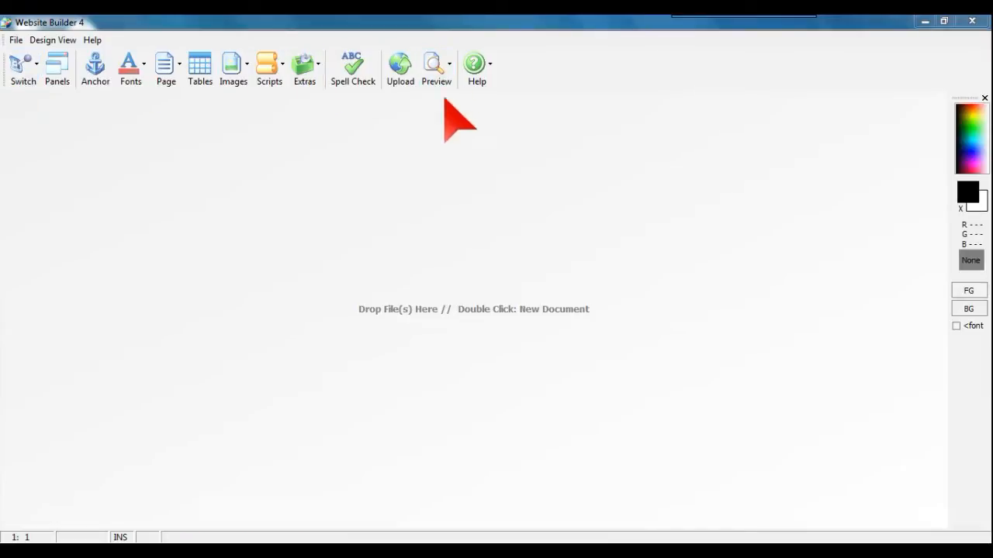
{"action": "mouse_move", "coordinate": [437, 344]}
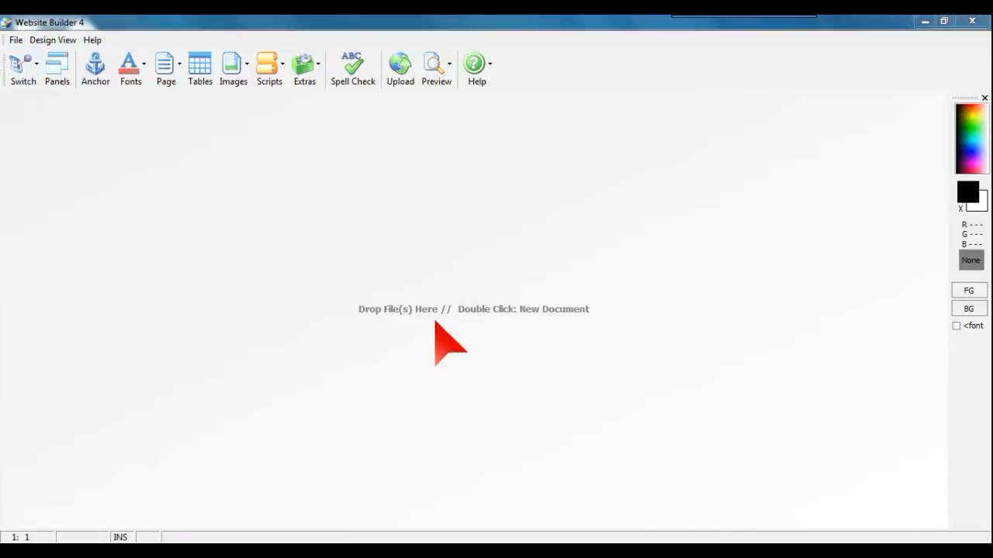
{"action": "mouse_move", "coordinate": [550, 341]}
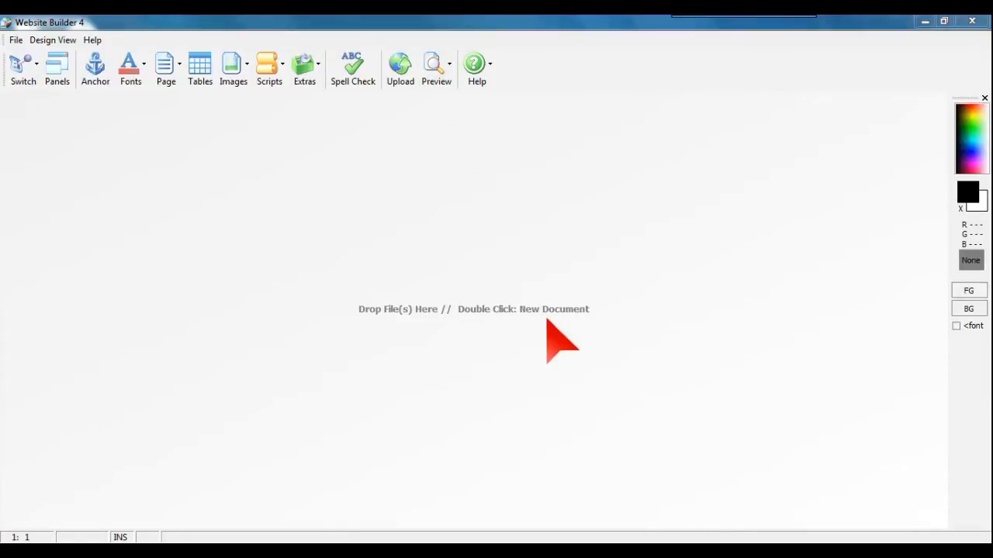
{"action": "left_click", "coordinate": [15, 40]}
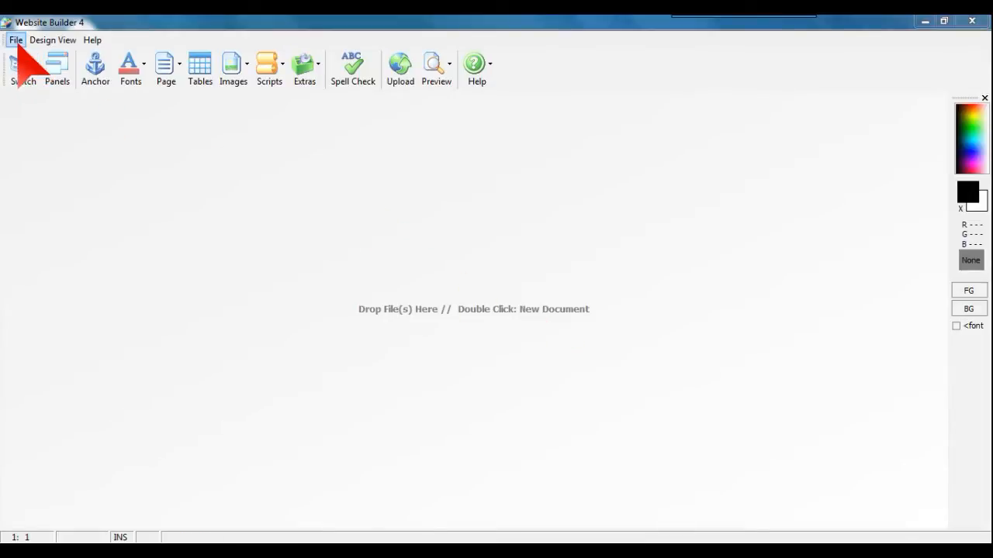
{"action": "left_click", "coordinate": [12, 40]}
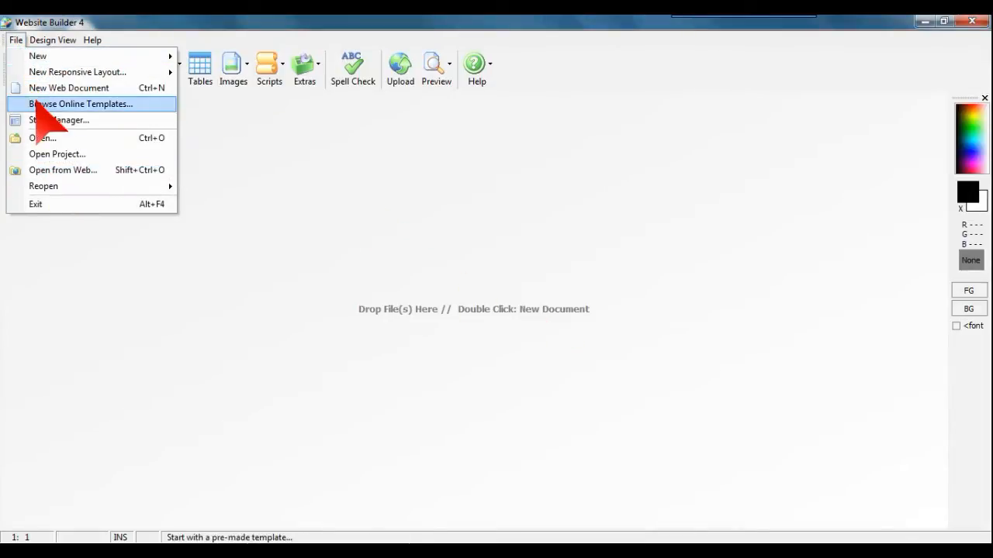
{"action": "mouse_move", "coordinate": [422, 230]}
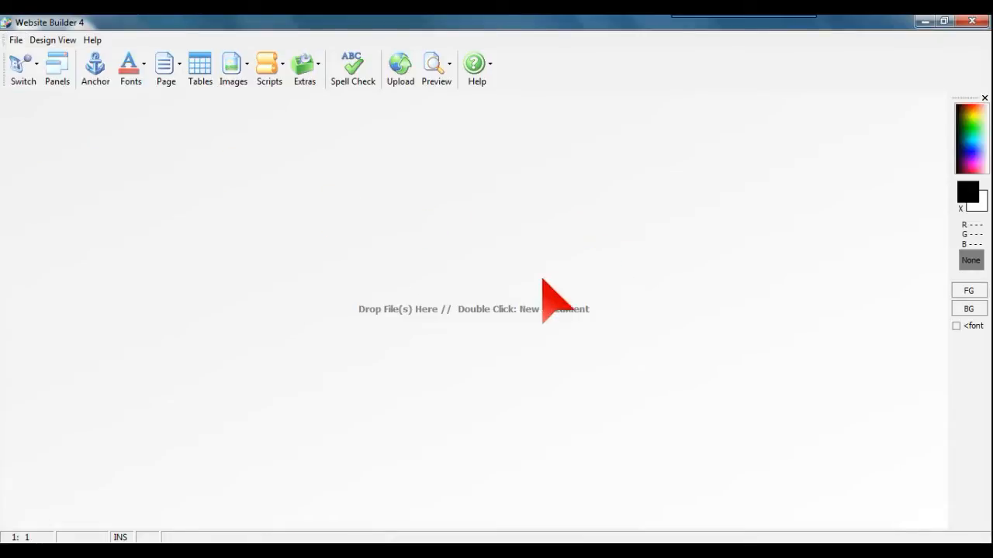
Create a blank untitled HTML document and place the cursor inside its body section.
{"action": "double_click", "coordinate": [540, 298]}
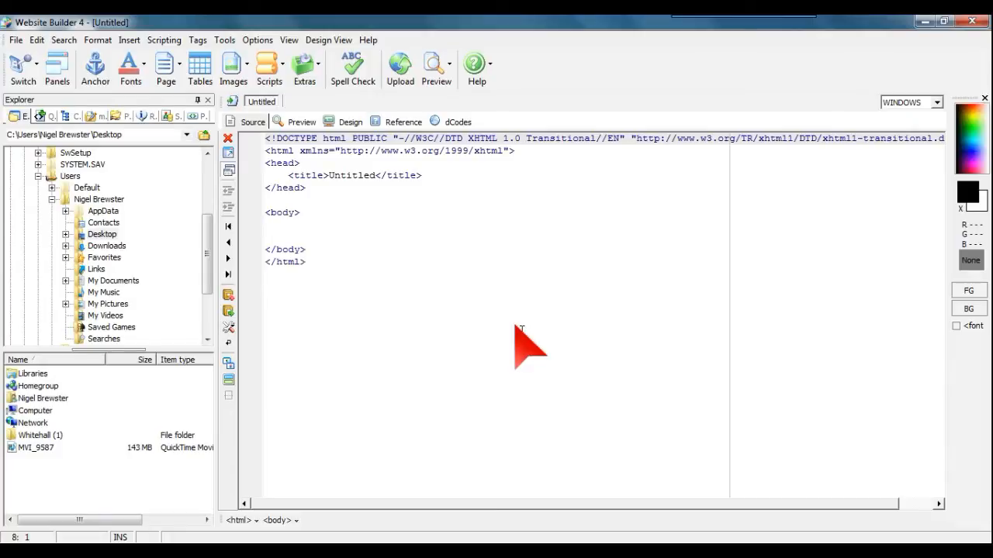
{"action": "left_click", "coordinate": [267, 225]}
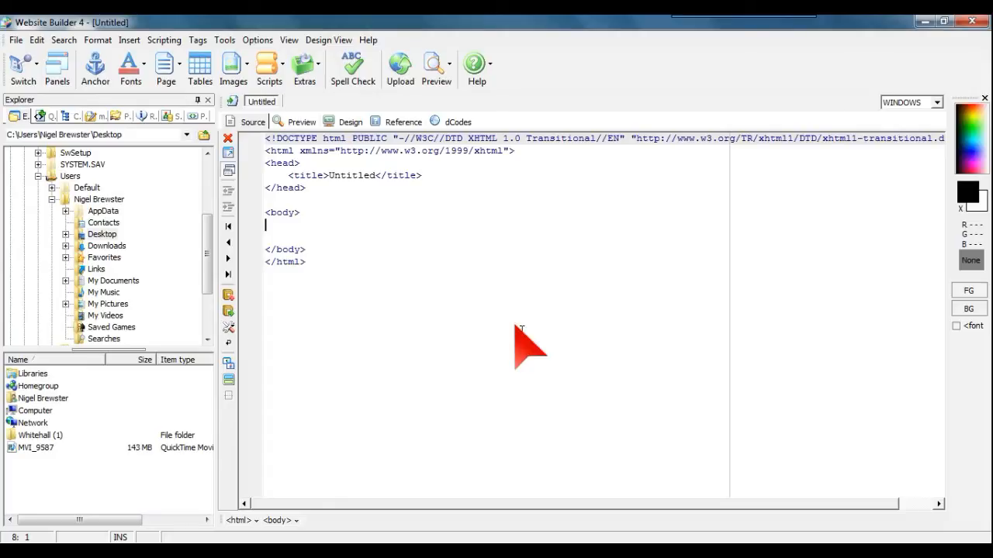
{"action": "mouse_move", "coordinate": [483, 313]}
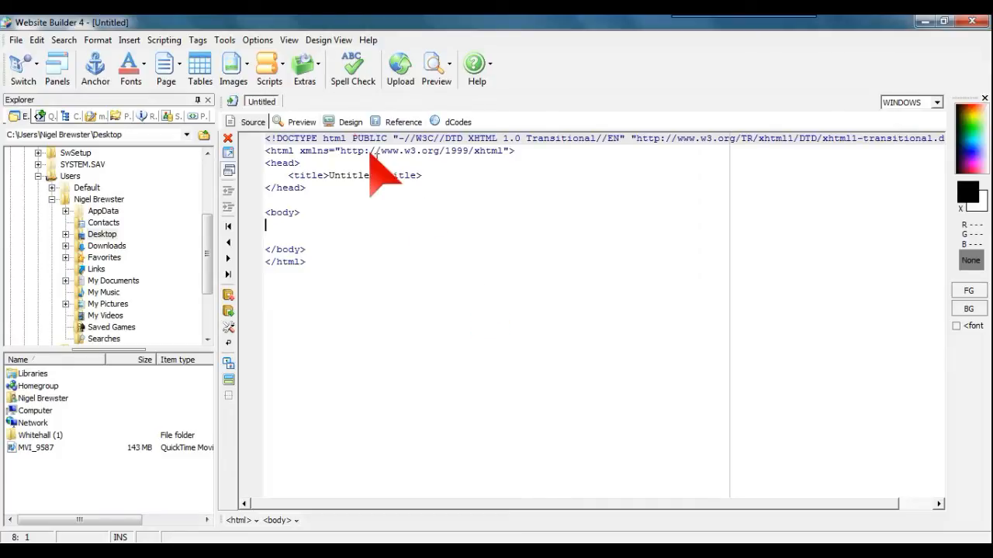
{"action": "mouse_move", "coordinate": [314, 112]}
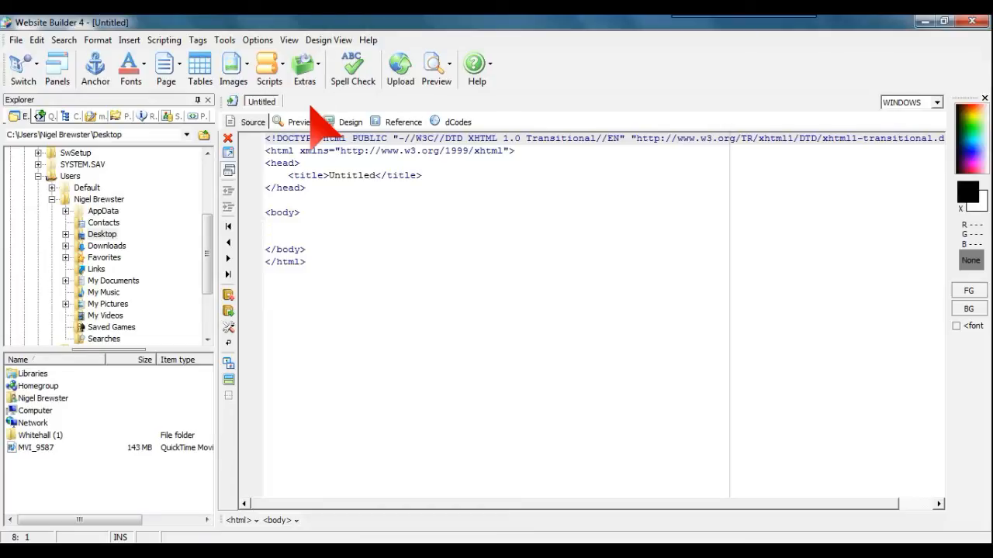
{"action": "mouse_move", "coordinate": [226, 40]}
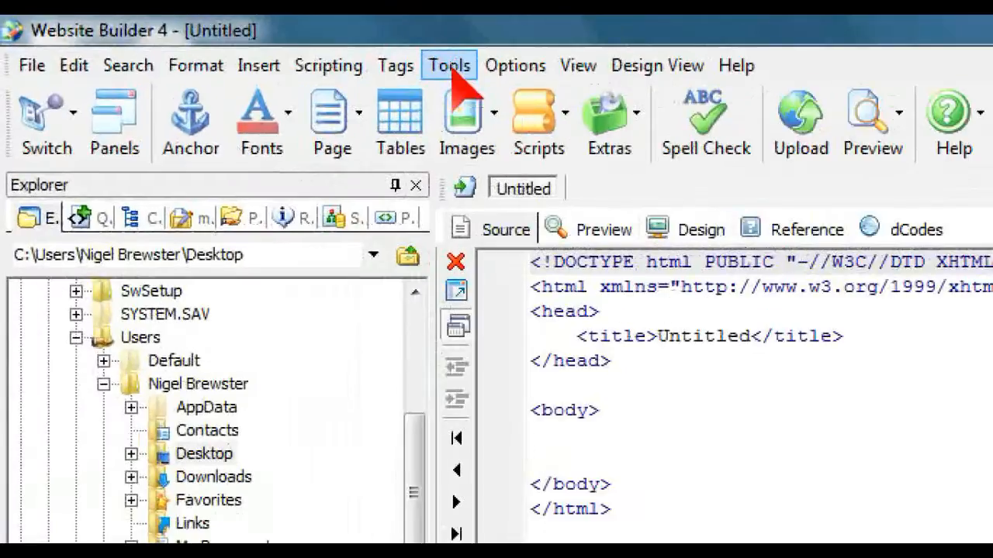
{"action": "left_click", "coordinate": [448, 65]}
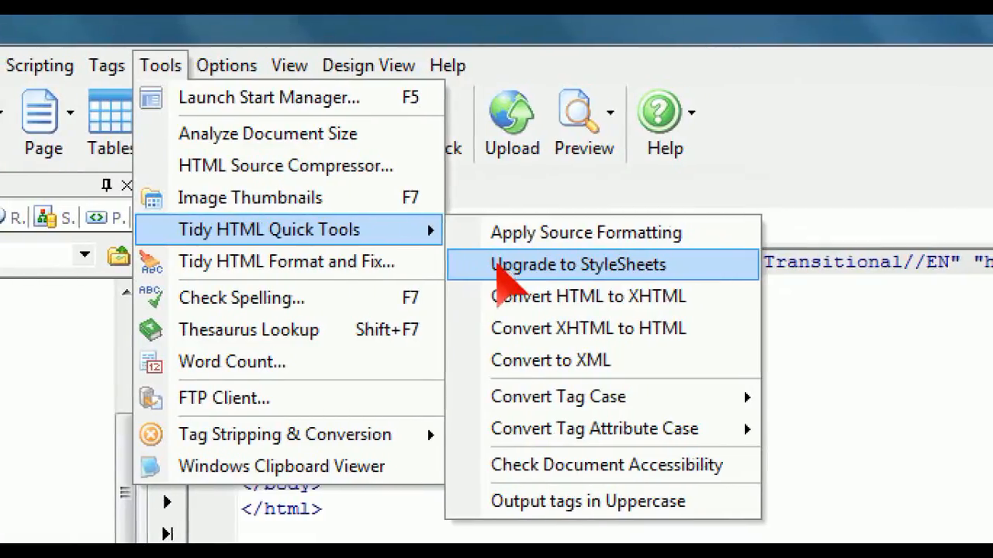
{"action": "mouse_move", "coordinate": [535, 267]}
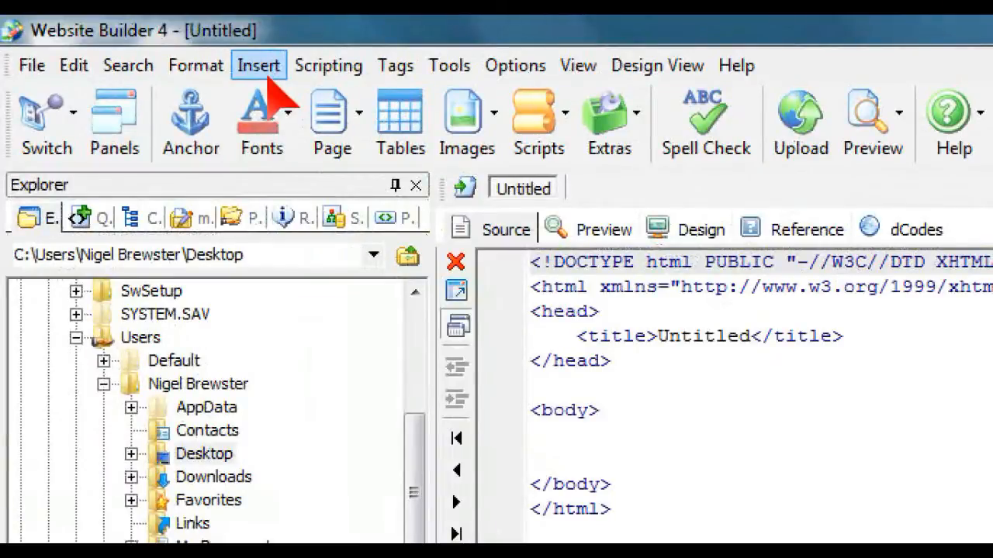
{"action": "left_click", "coordinate": [257, 65]}
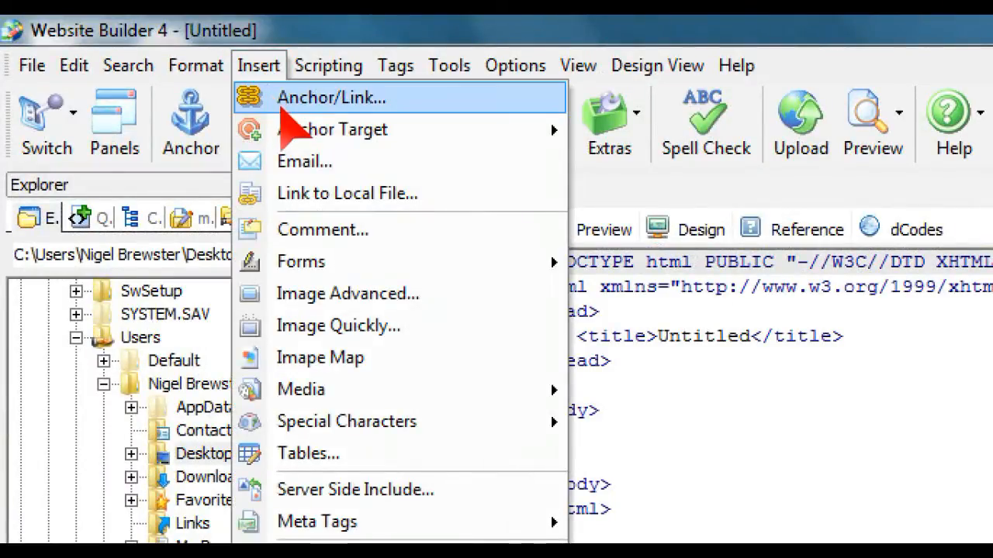
{"action": "mouse_move", "coordinate": [347, 192]}
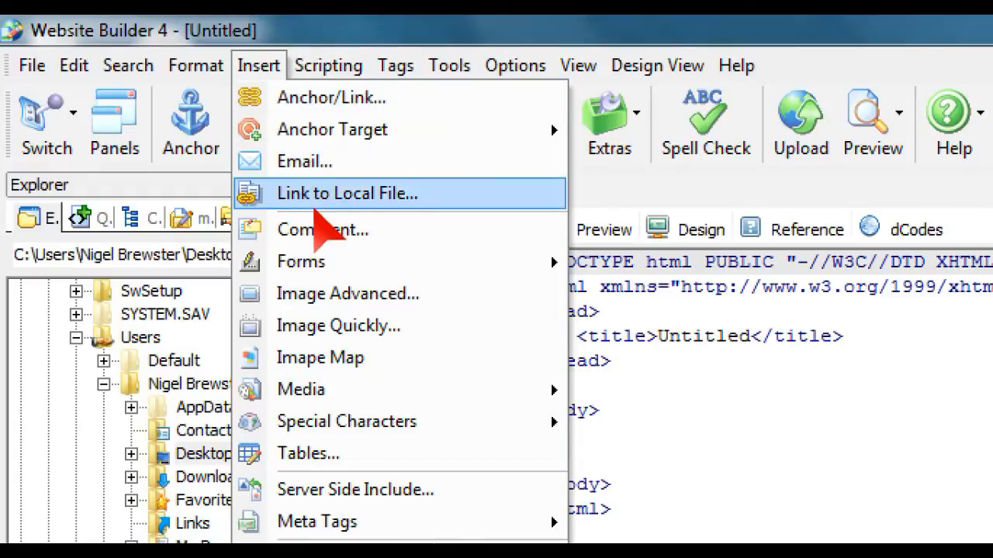
{"action": "mouse_move", "coordinate": [348, 285]}
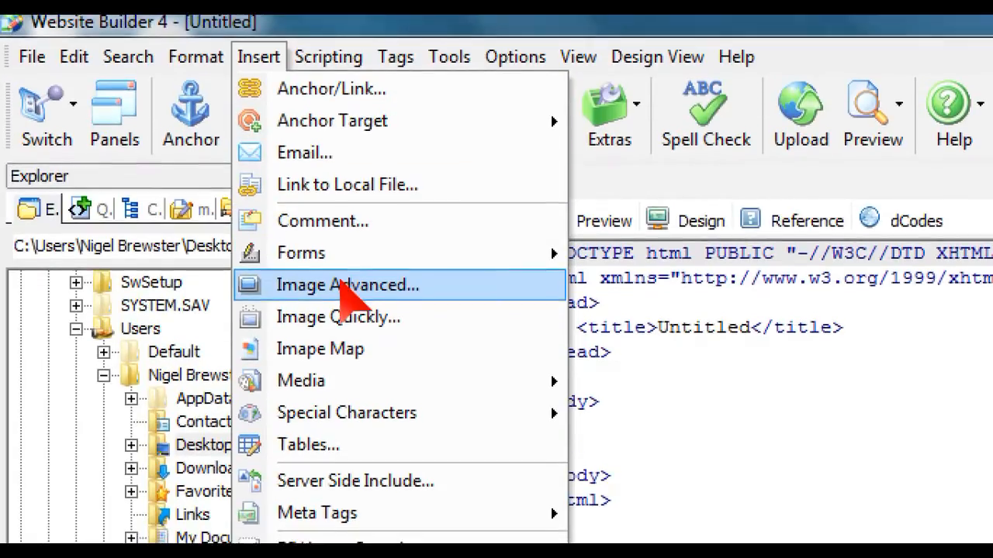
{"action": "mouse_move", "coordinate": [338, 285]}
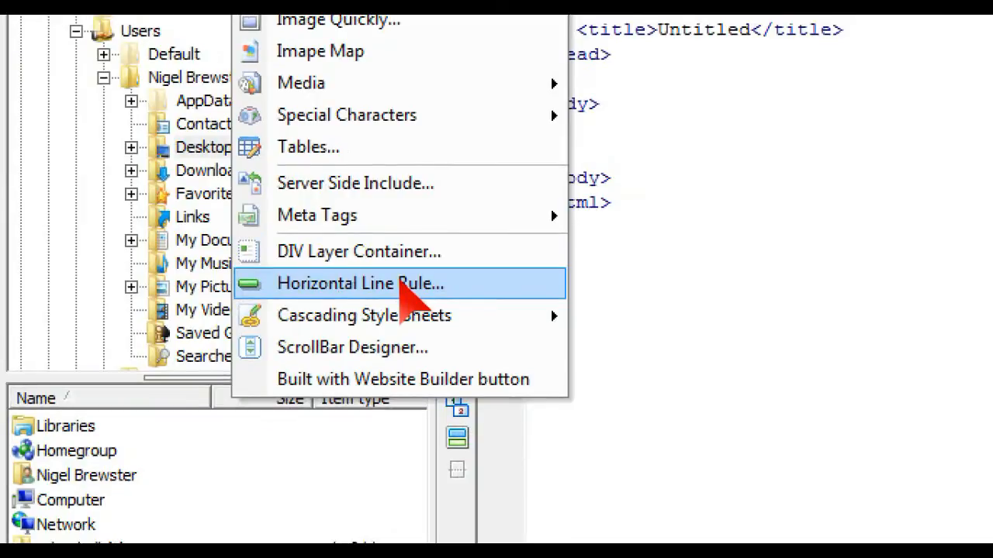
{"action": "mouse_move", "coordinate": [385, 295]}
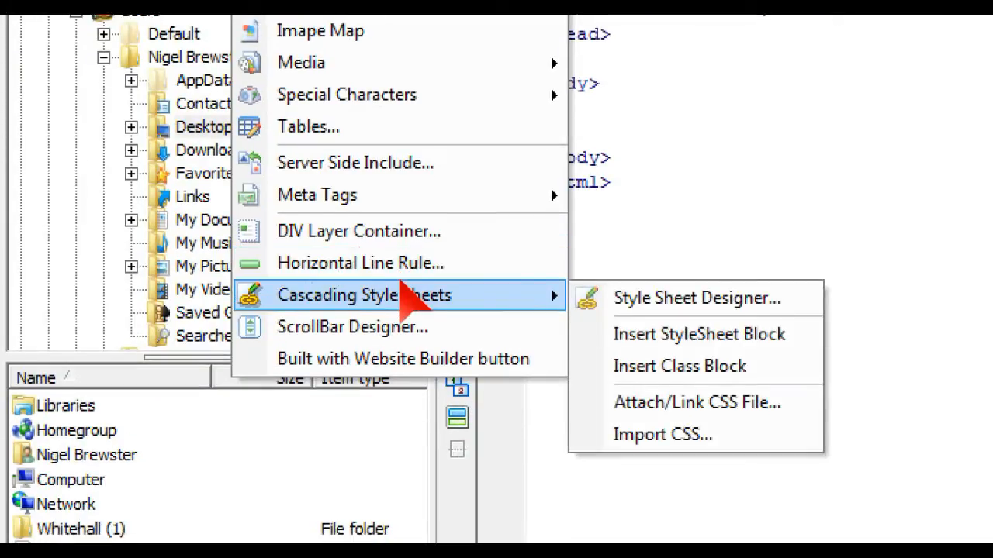
{"action": "mouse_move", "coordinate": [360, 263]}
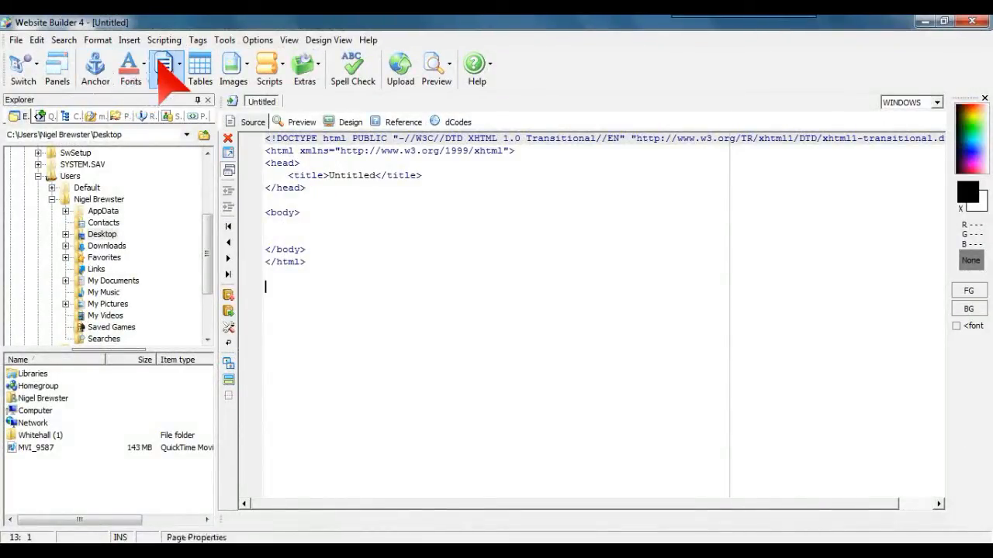
{"action": "left_click", "coordinate": [131, 68]}
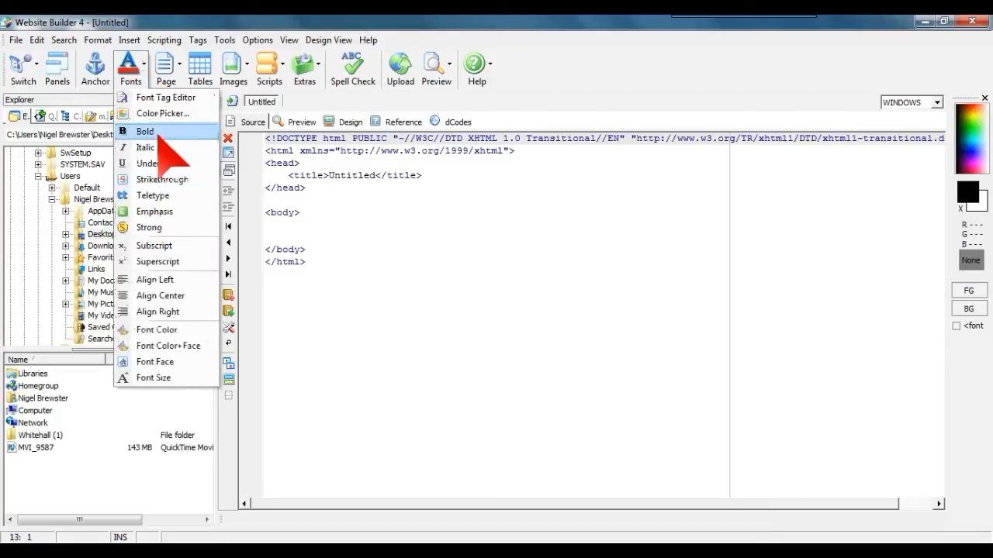
{"action": "mouse_move", "coordinate": [162, 113]}
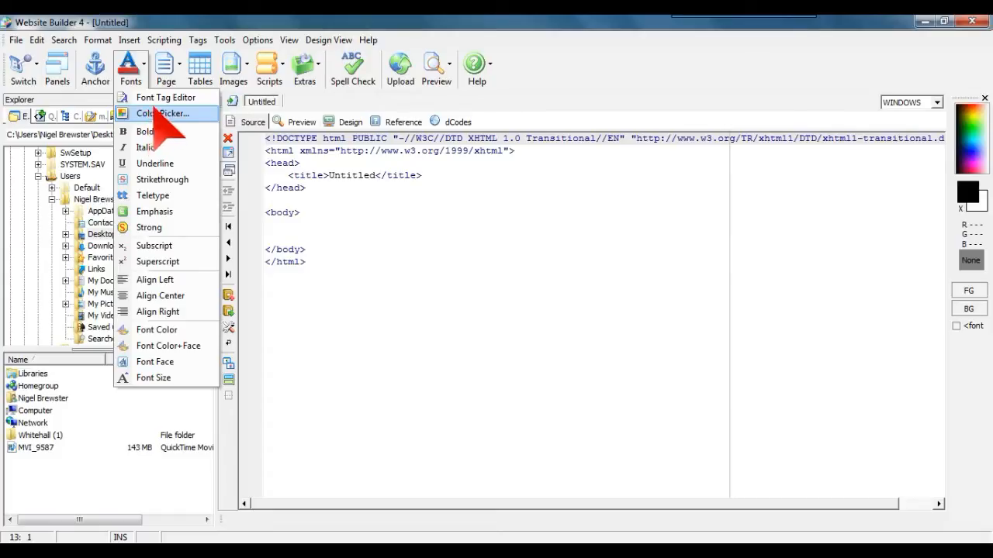
{"action": "left_click", "coordinate": [166, 68]}
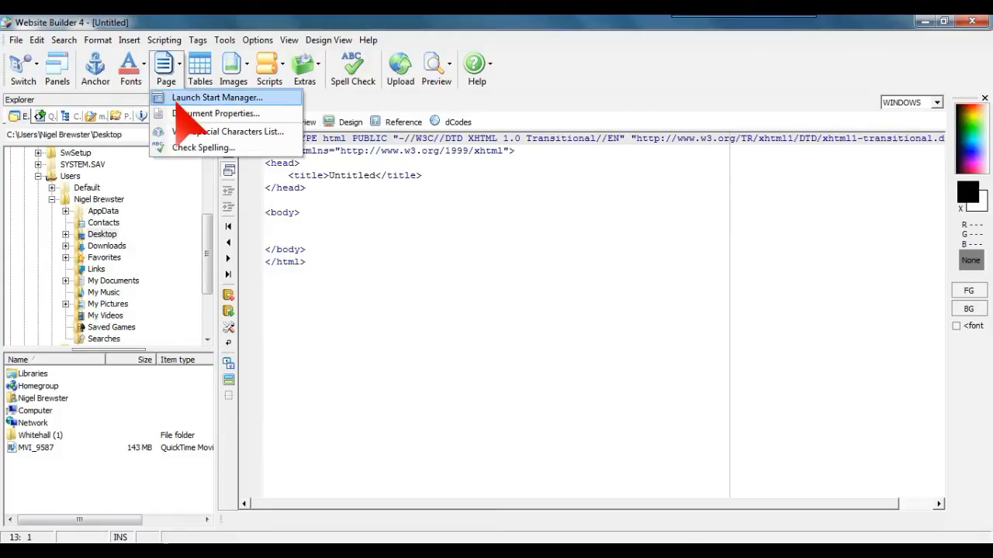
{"action": "mouse_move", "coordinate": [217, 113]}
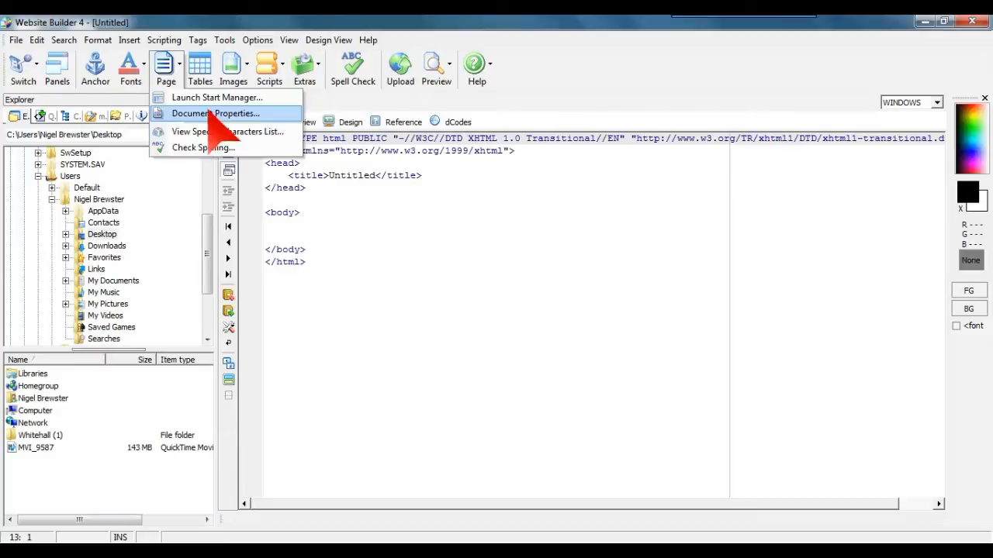
{"action": "mouse_move", "coordinate": [233, 103]}
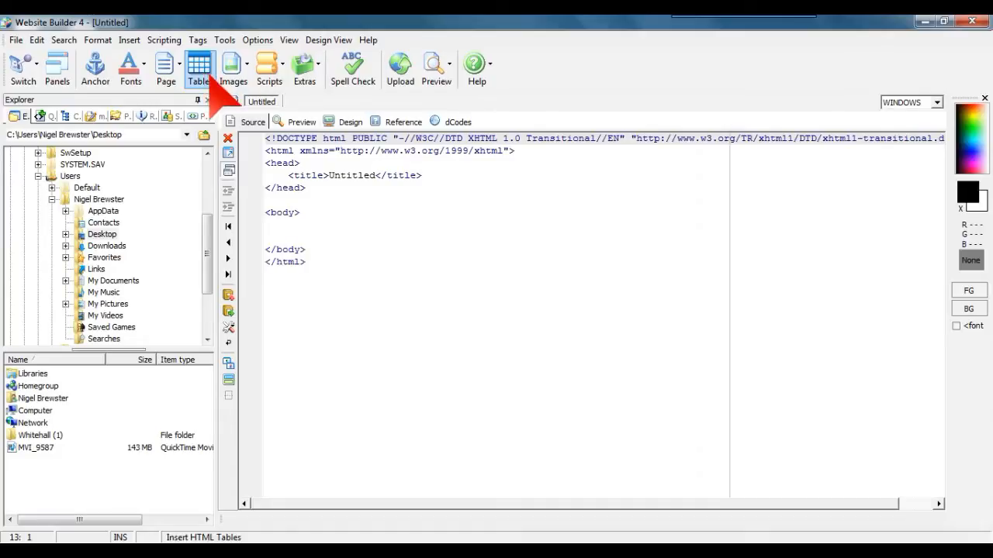
{"action": "left_click", "coordinate": [233, 68]}
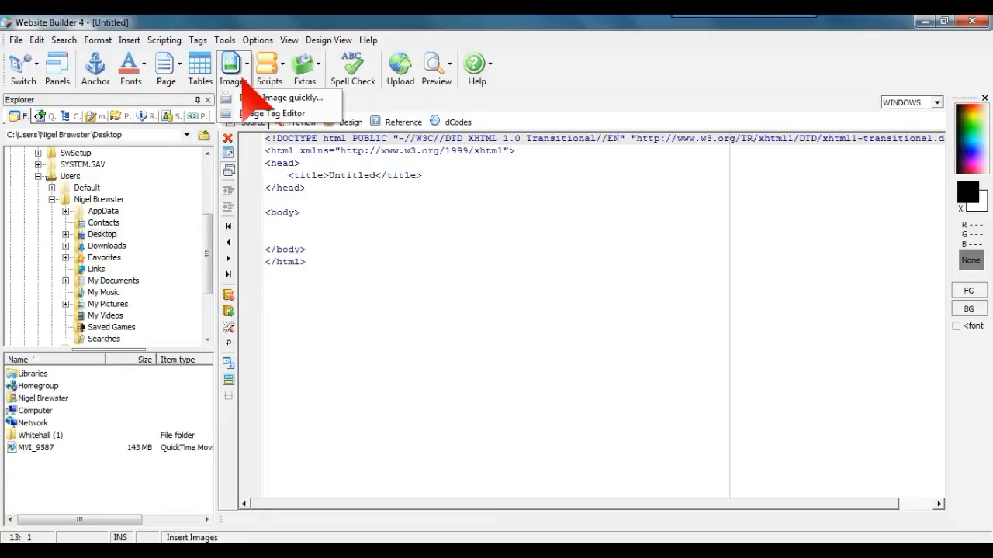
{"action": "left_click", "coordinate": [270, 68]}
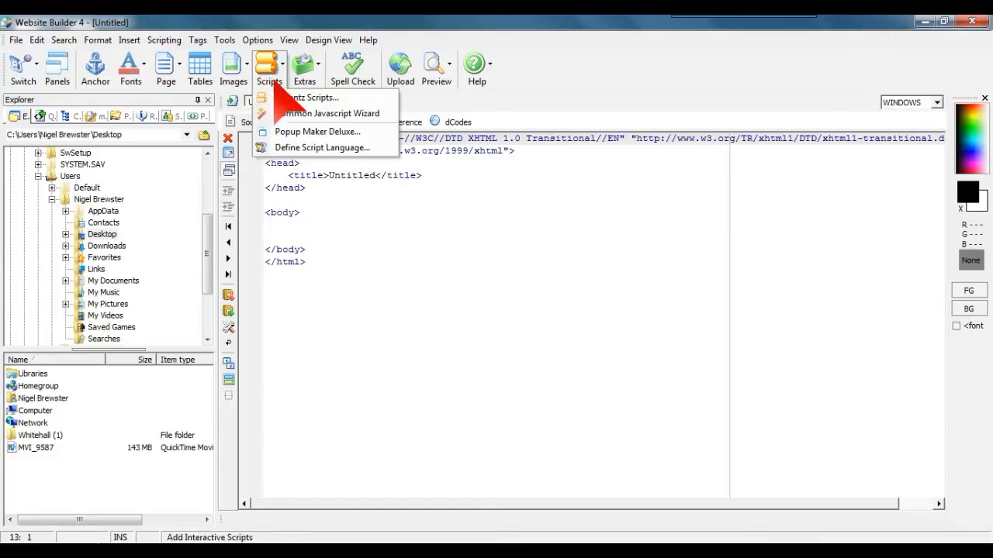
{"action": "mouse_move", "coordinate": [334, 125]}
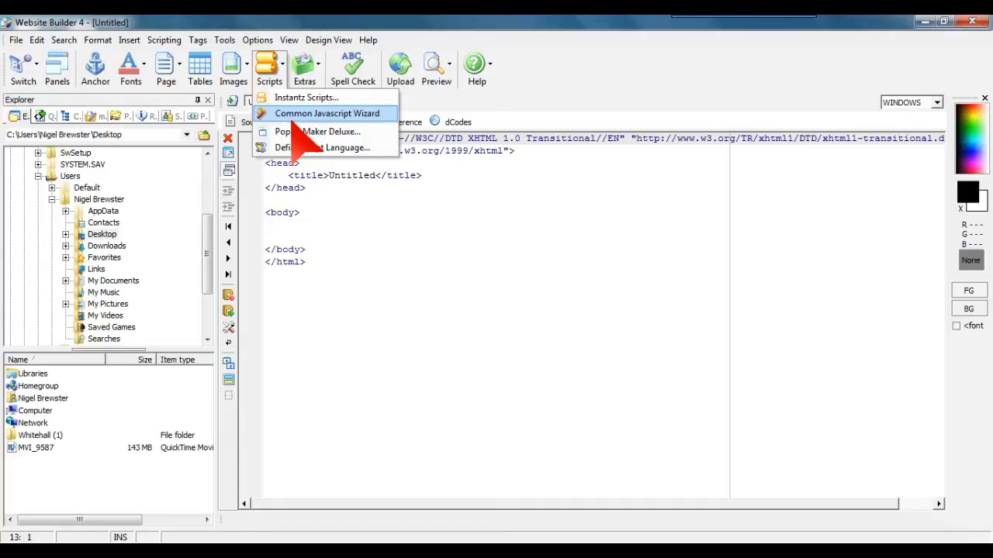
{"action": "mouse_move", "coordinate": [325, 96]}
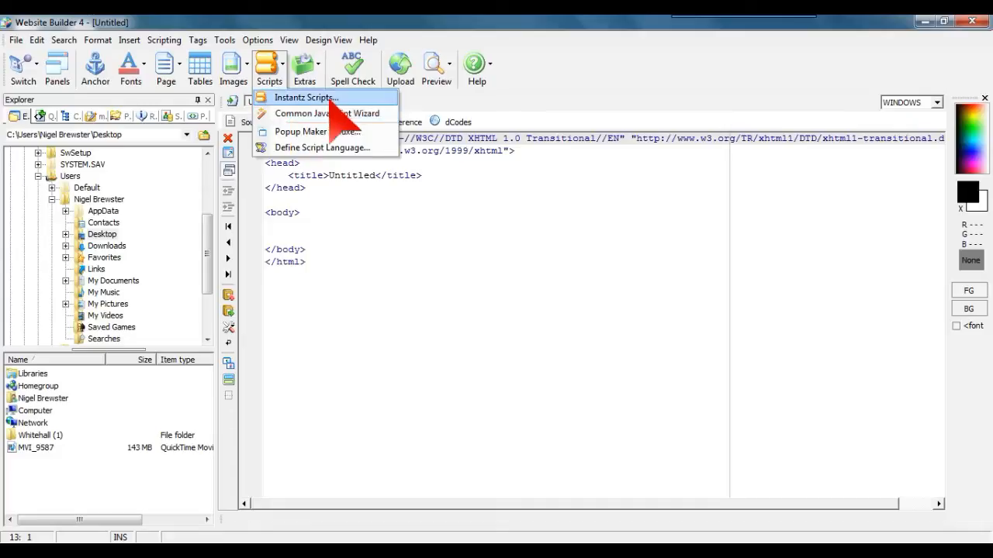
{"action": "left_click", "coordinate": [304, 68]}
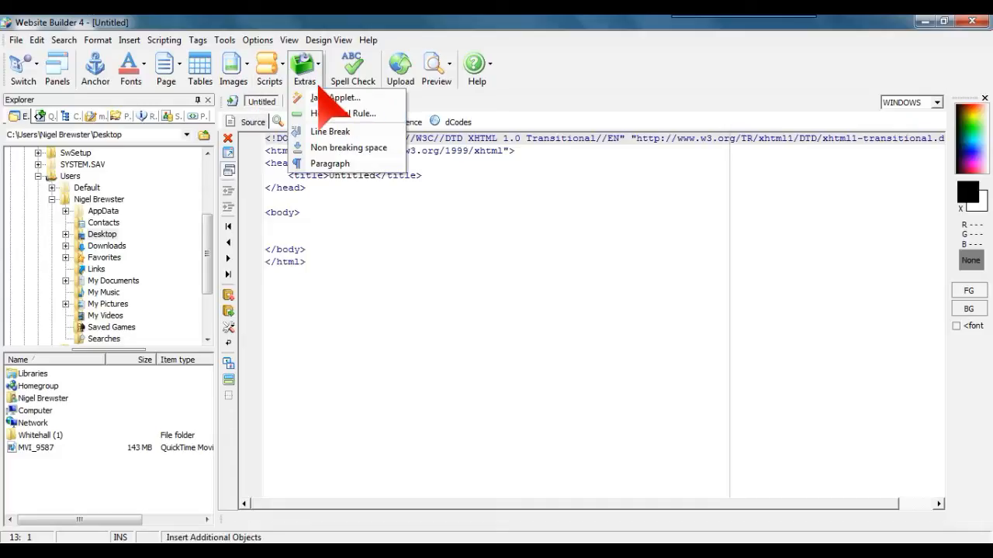
{"action": "mouse_move", "coordinate": [313, 101]}
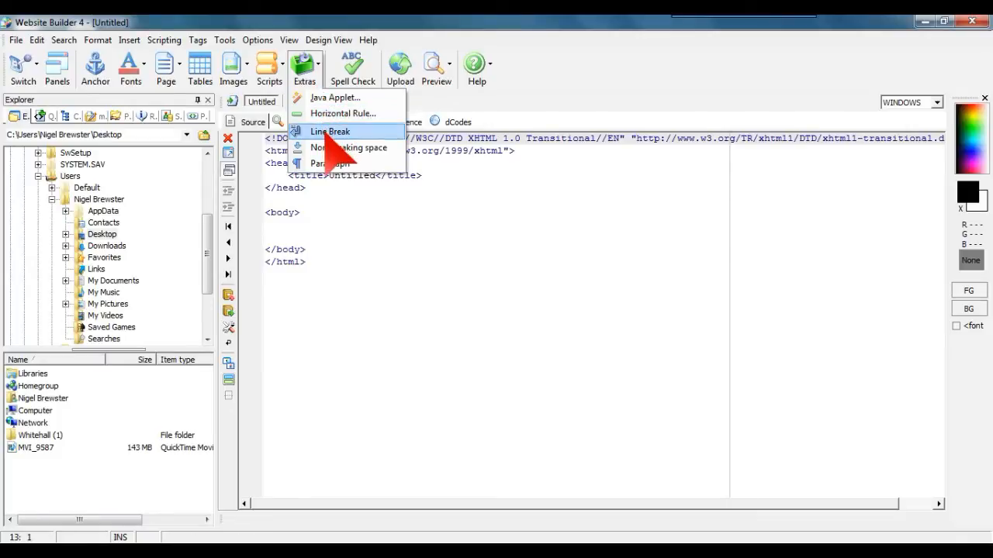
{"action": "mouse_move", "coordinate": [334, 163]}
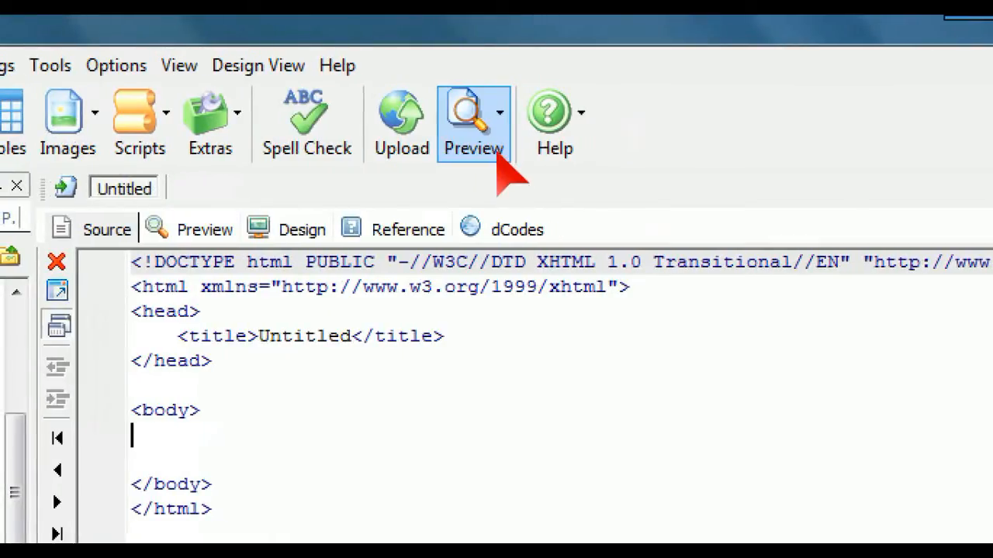
Switch the Explorer side panel to the Code Tree view (CSS2 specification).
{"action": "left_click", "coordinate": [502, 124]}
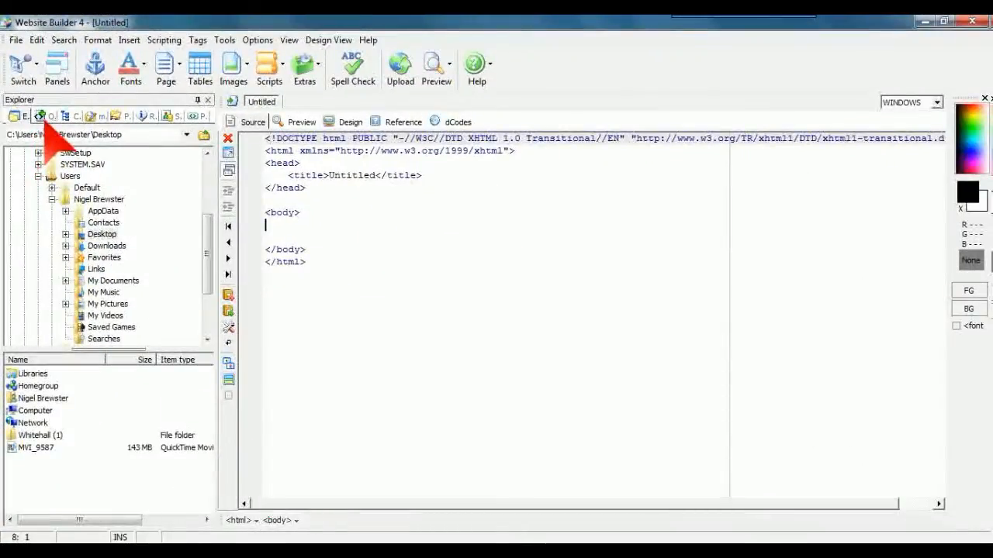
{"action": "left_click", "coordinate": [50, 116]}
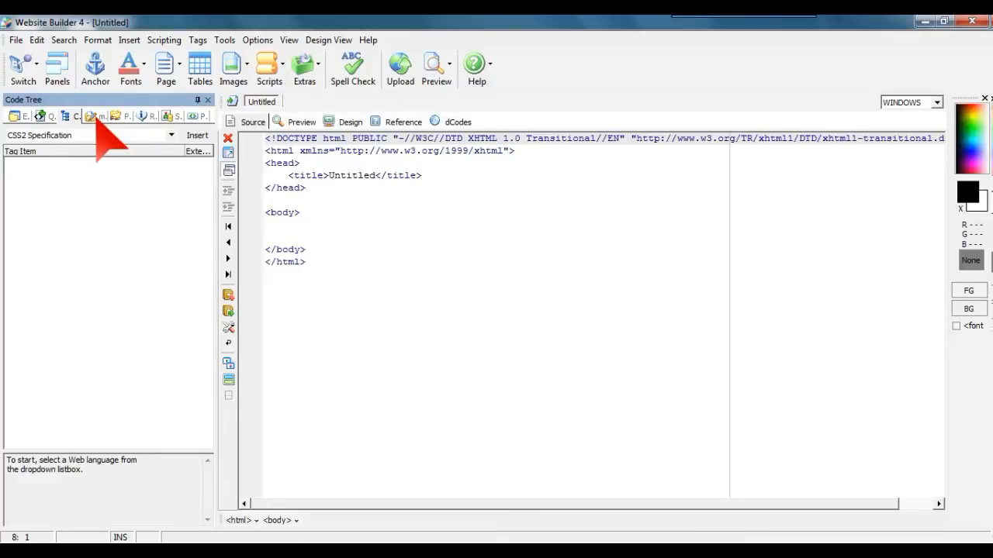
{"action": "left_click", "coordinate": [267, 225]}
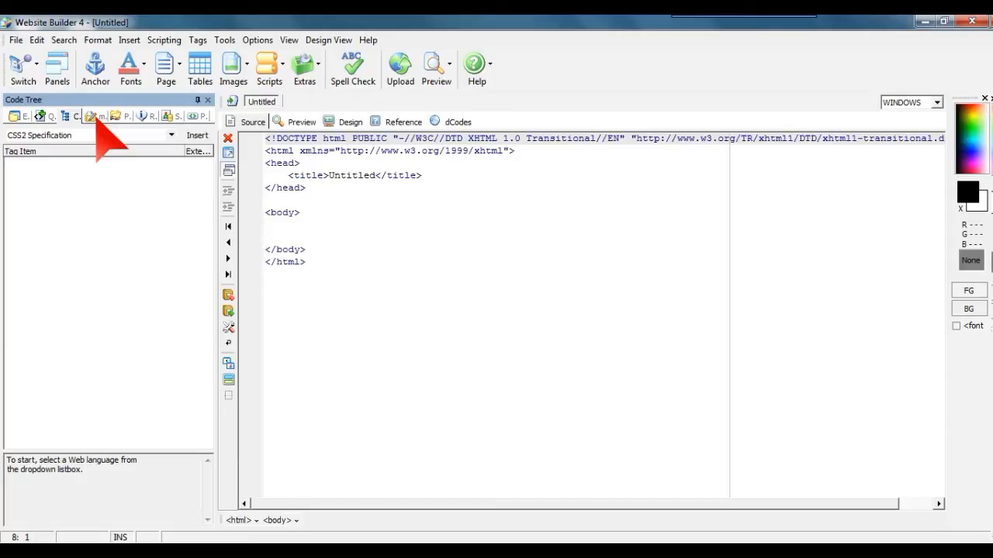
{"action": "mouse_move", "coordinate": [8, 65]}
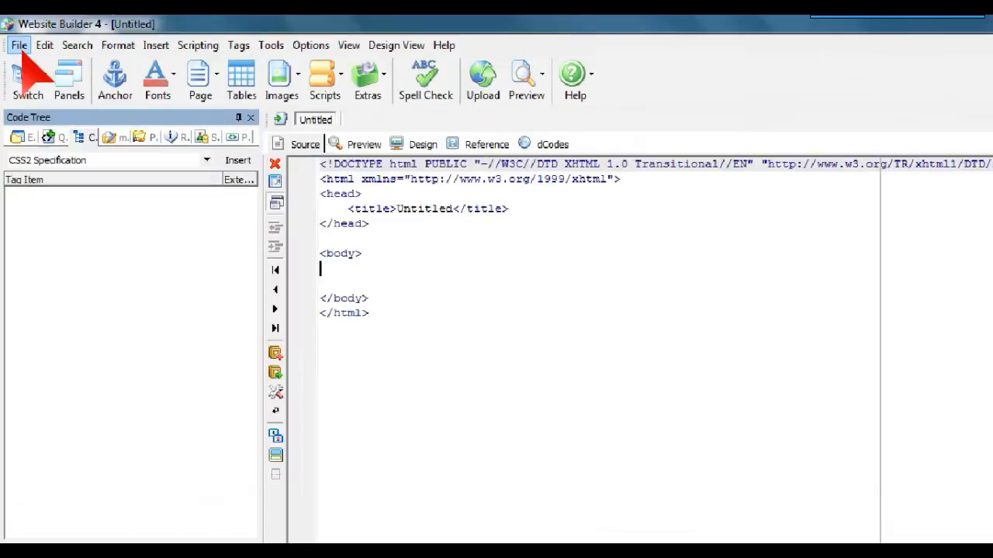
Deploy the Bootstrap framework files into the default Website Builder 4 folder, opening its five template pages.
{"action": "left_click", "coordinate": [20, 43]}
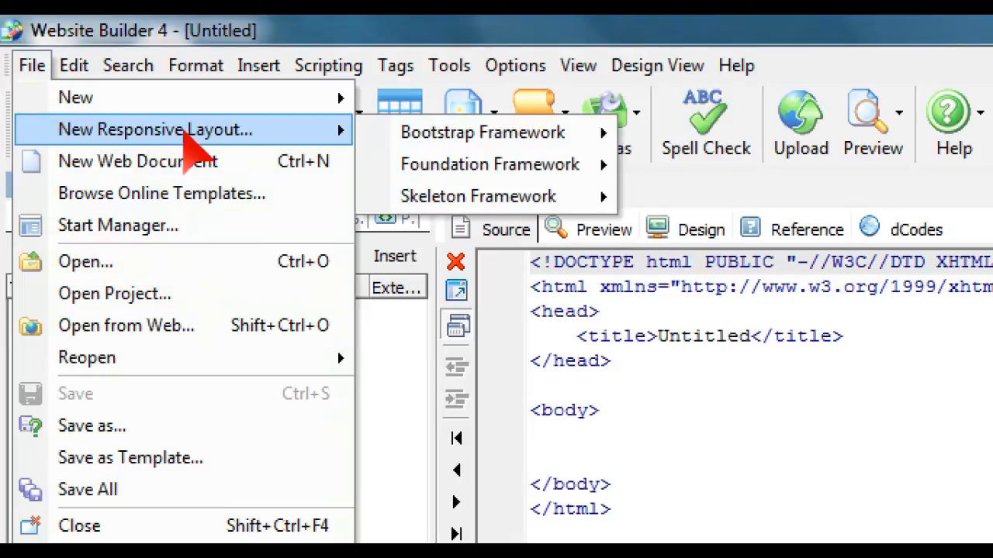
{"action": "mouse_move", "coordinate": [481, 132]}
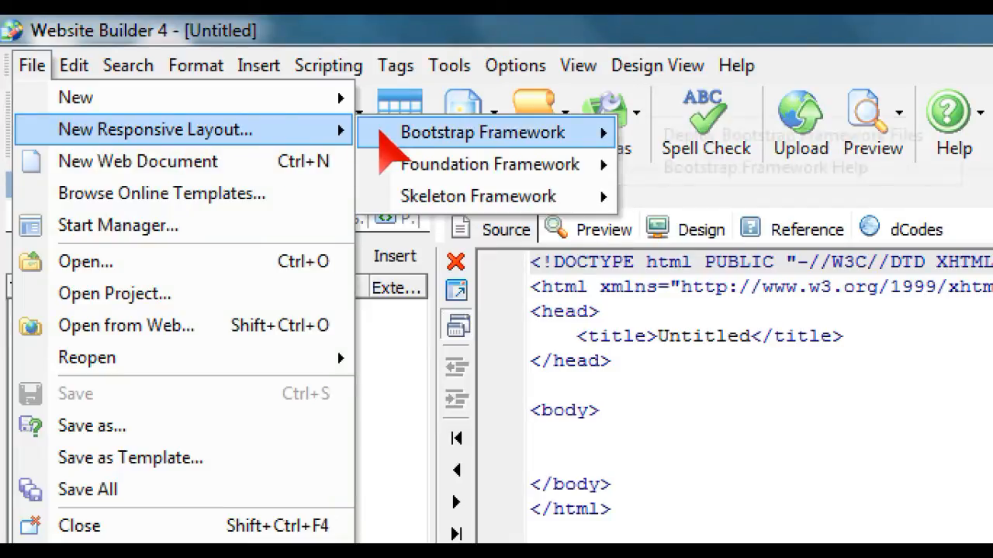
{"action": "mouse_move", "coordinate": [489, 164]}
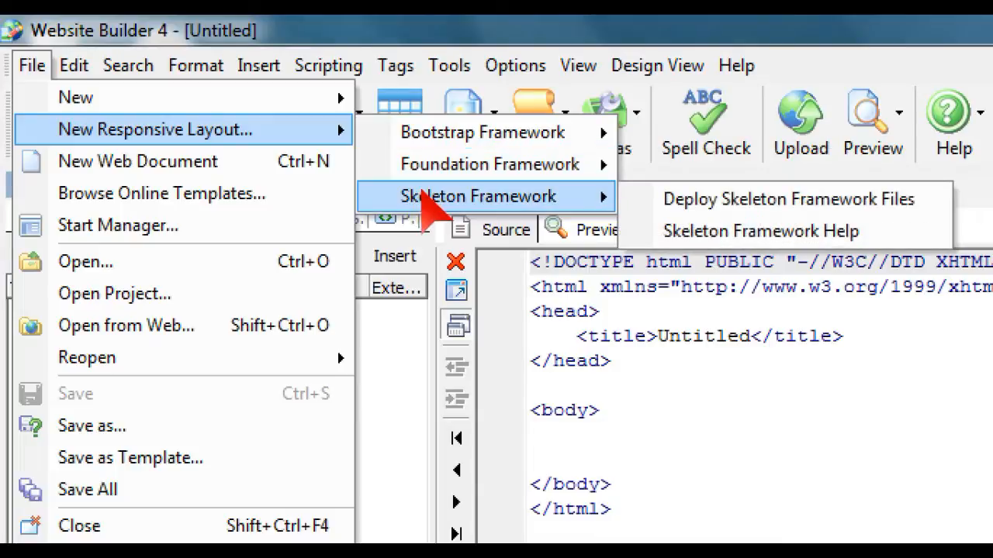
{"action": "mouse_move", "coordinate": [482, 139]}
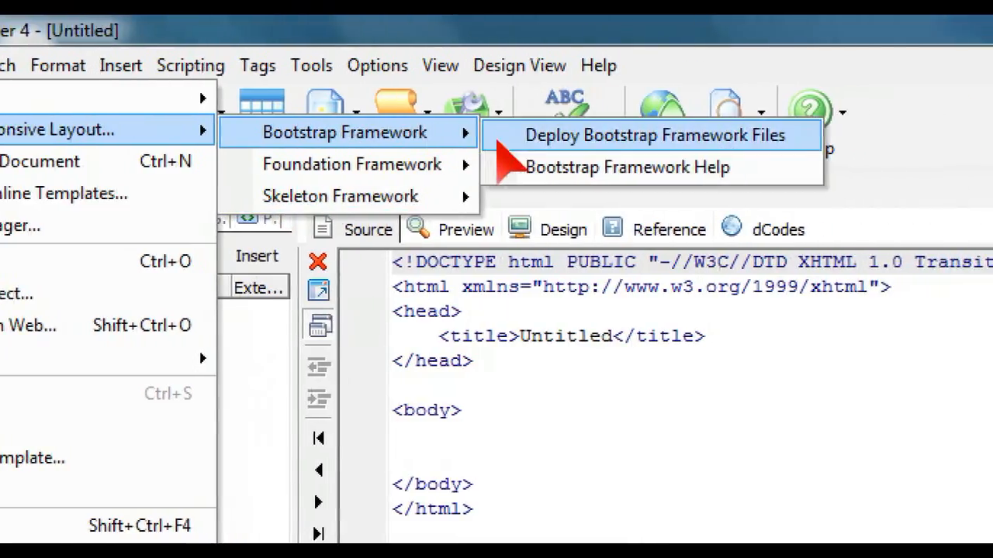
{"action": "left_click", "coordinate": [664, 135]}
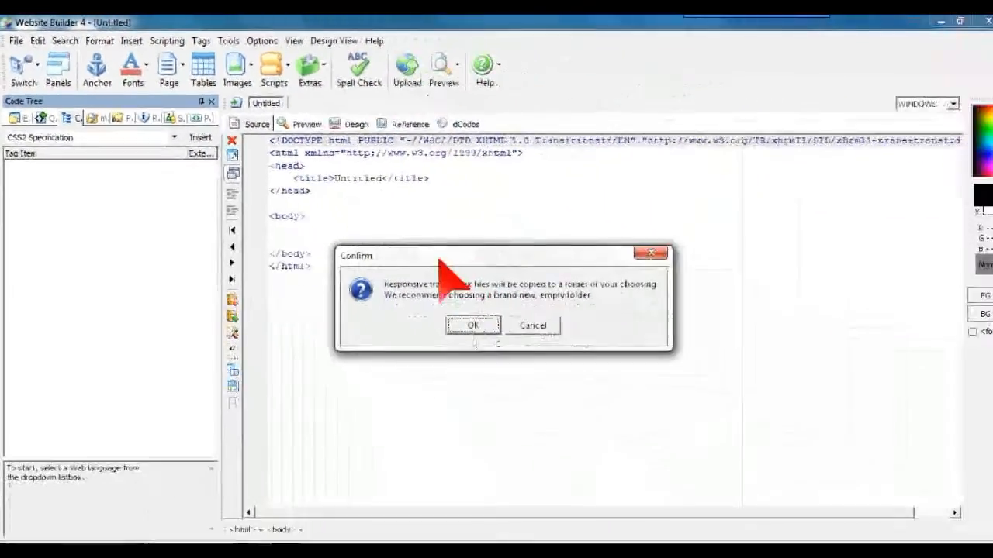
{"action": "left_click", "coordinate": [471, 325]}
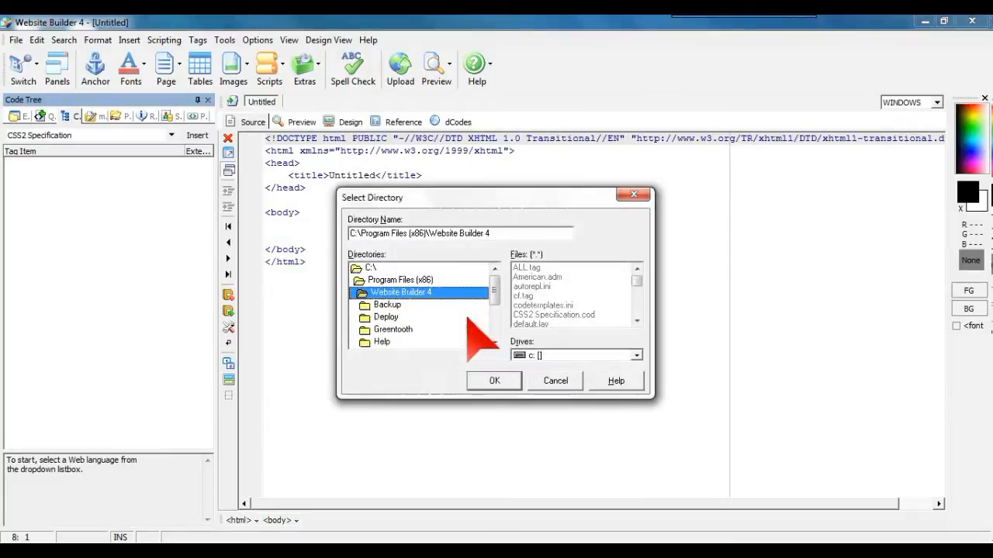
{"action": "left_click", "coordinate": [493, 380]}
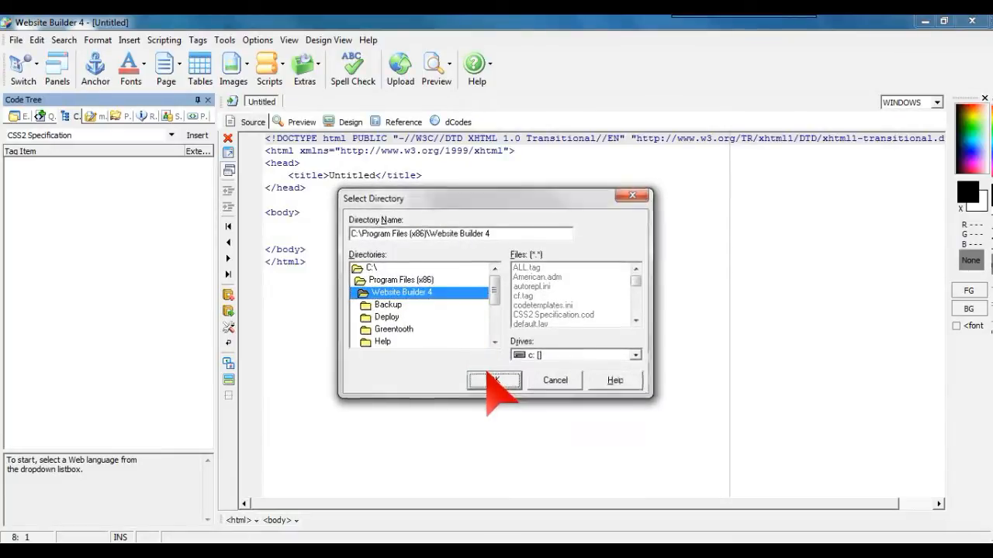
{"action": "left_click", "coordinate": [493, 380]}
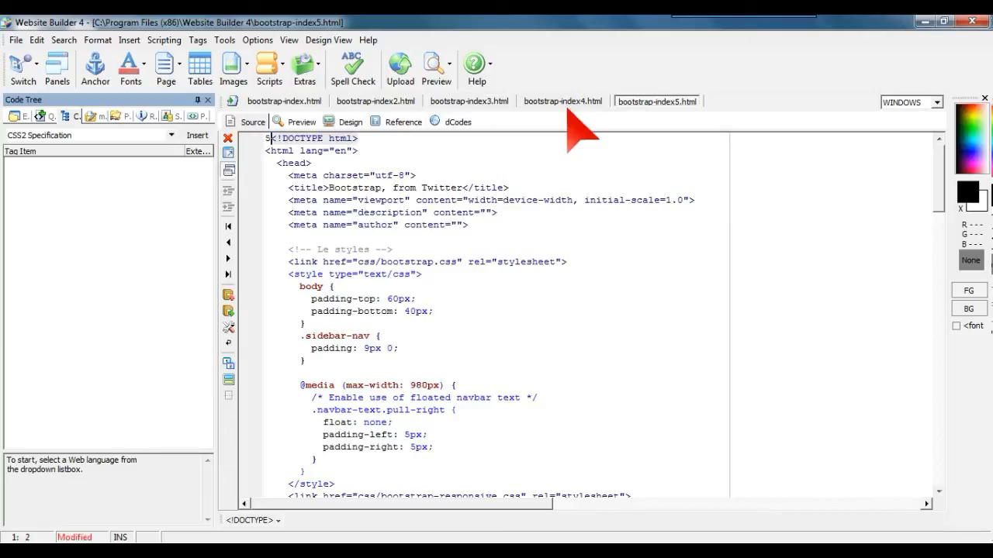
{"action": "mouse_move", "coordinate": [508, 143]}
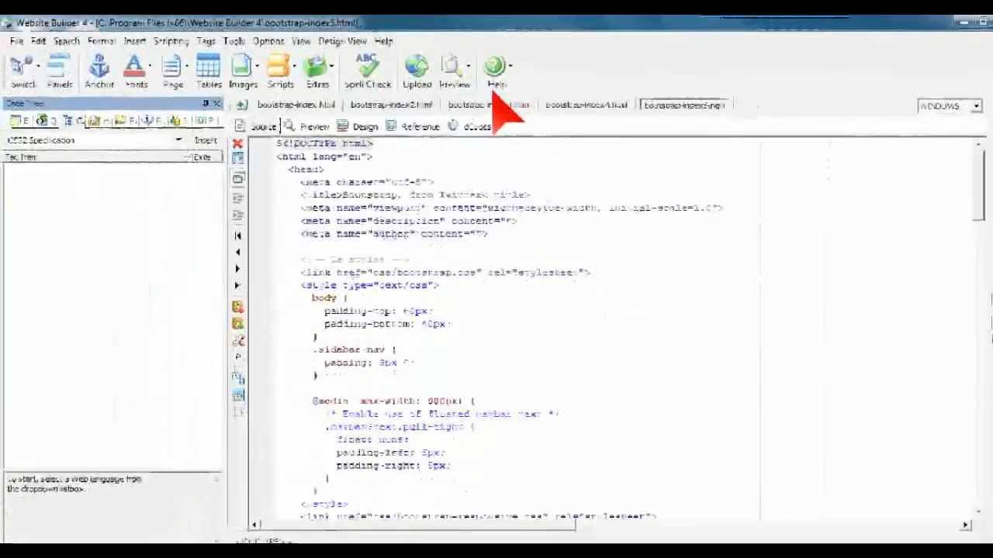
Preview bootstrap-index5.html in Chrome, which reports the page cannot be found.
{"action": "left_click", "coordinate": [431, 63]}
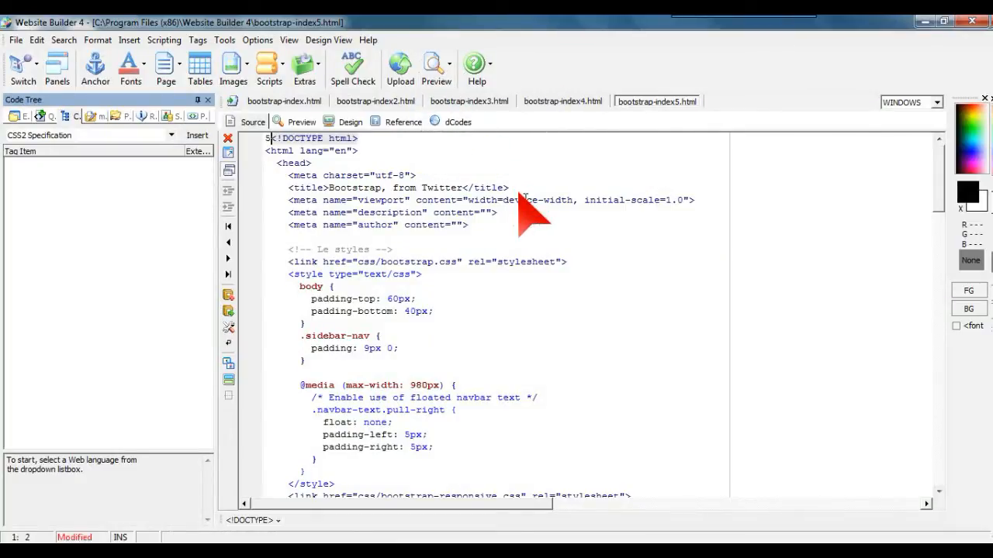
{"action": "left_click", "coordinate": [438, 68]}
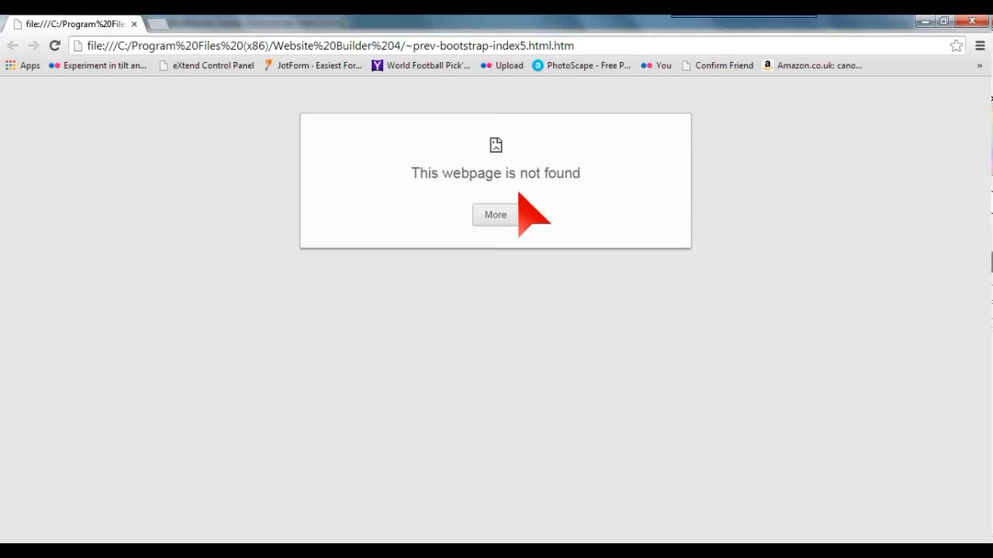
Check Chrome's not-found details, retry the bootstrap-index5 preview, and return to its code.
{"action": "left_click", "coordinate": [496, 214]}
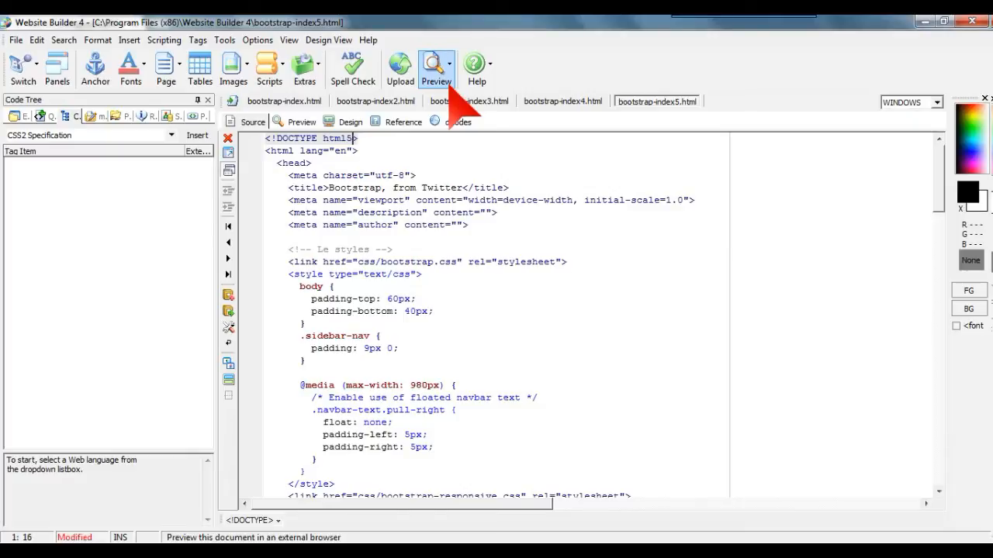
{"action": "left_click", "coordinate": [435, 63]}
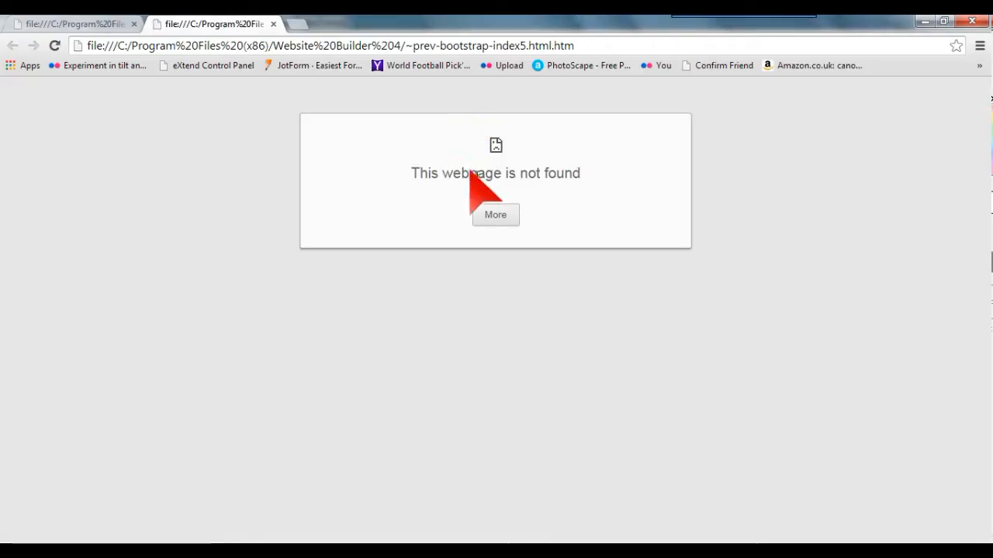
{"action": "left_click", "coordinate": [497, 214]}
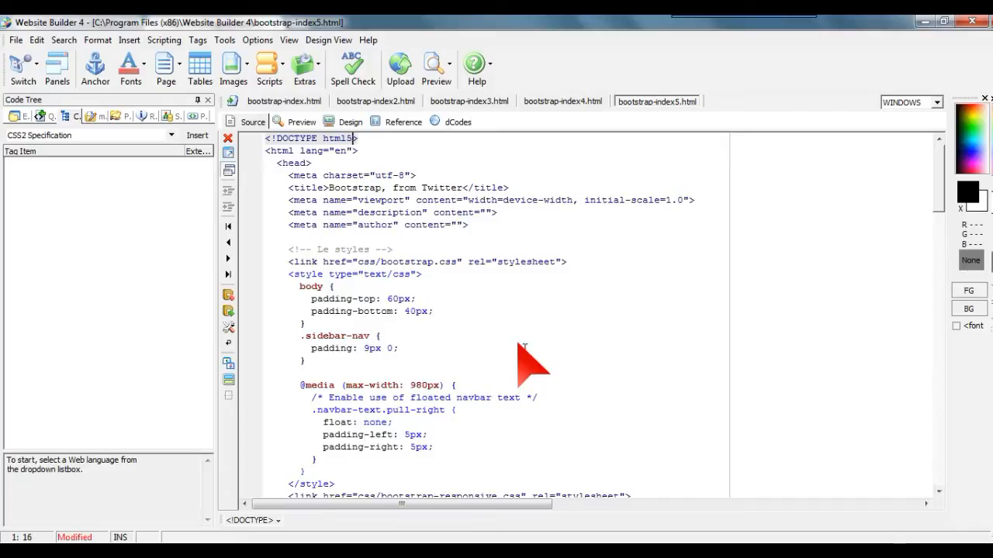
{"action": "mouse_move", "coordinate": [16, 40]}
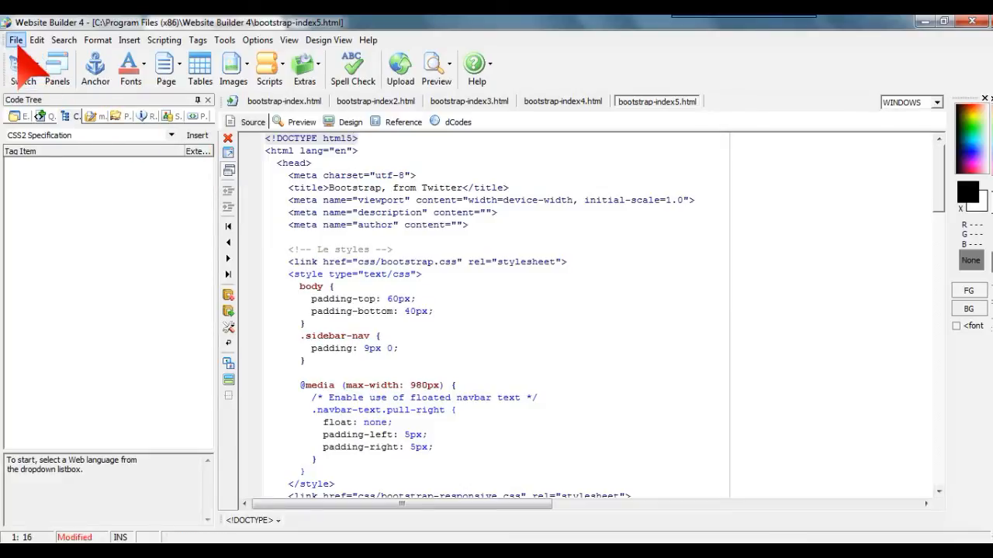
Start deploying the Foundation framework files but cancel at the destination folder choice.
{"action": "left_click", "coordinate": [14, 39]}
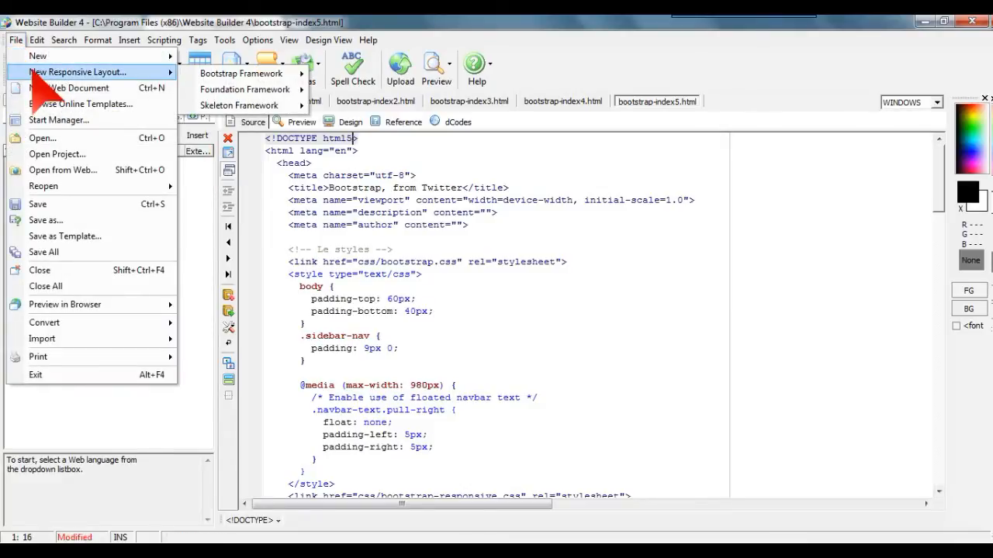
{"action": "mouse_move", "coordinate": [243, 88]}
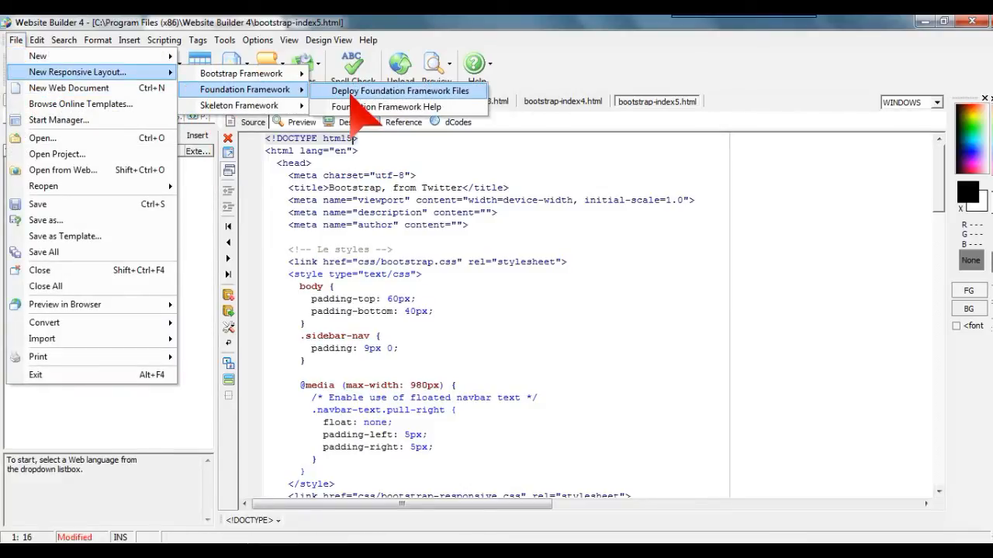
{"action": "left_click", "coordinate": [400, 90]}
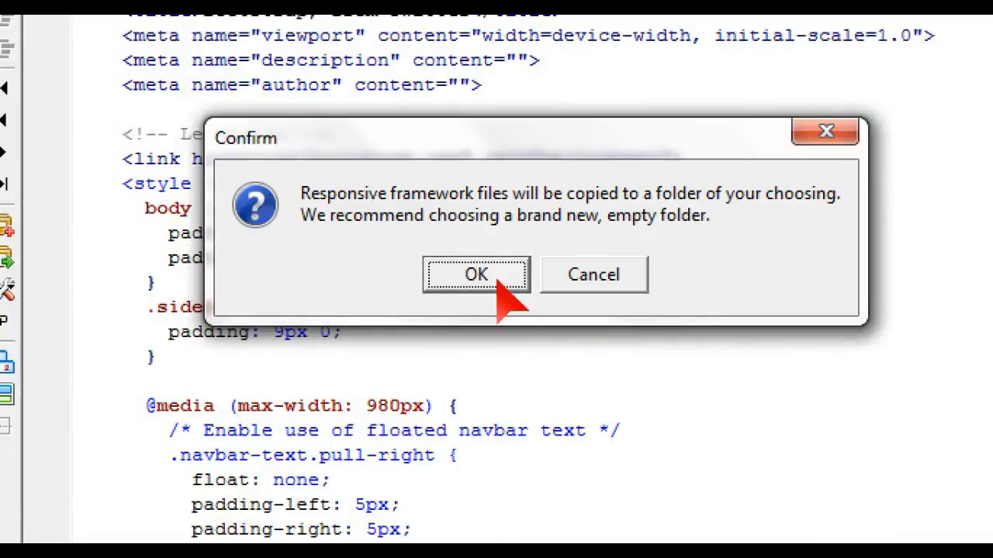
{"action": "left_click", "coordinate": [475, 273]}
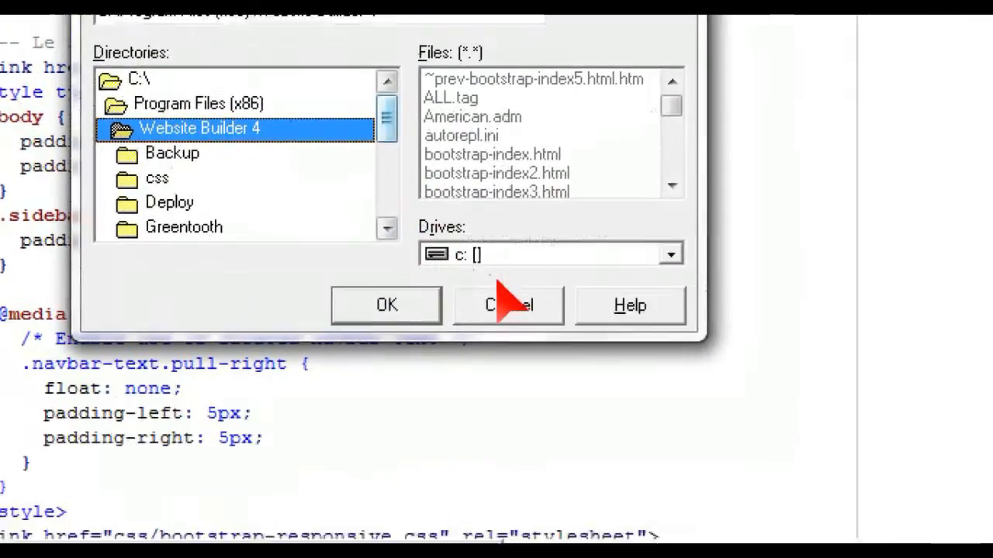
{"action": "left_click", "coordinate": [509, 304]}
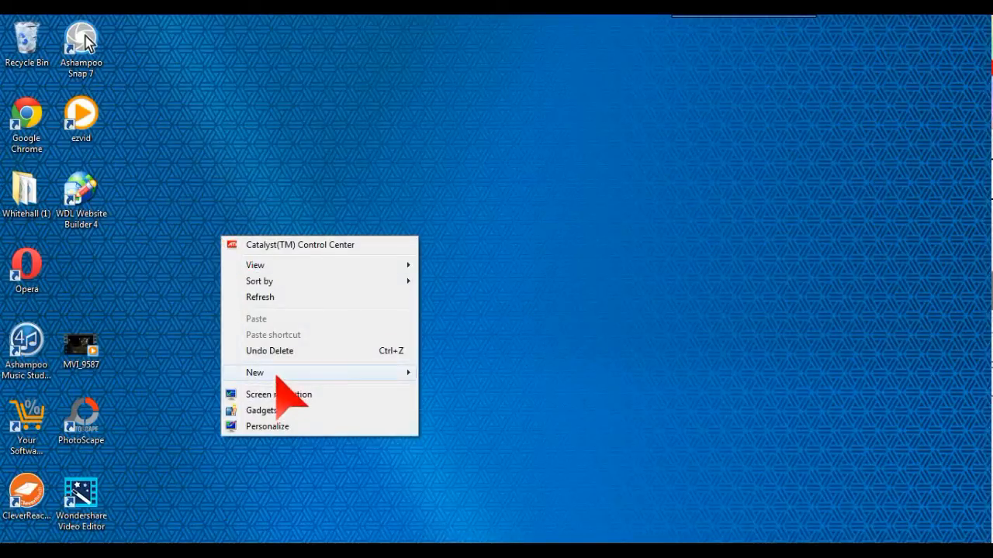
Create a new desktop folder named Bootstrap and switch back to Website Builder 4.
{"action": "left_click", "coordinate": [254, 373]}
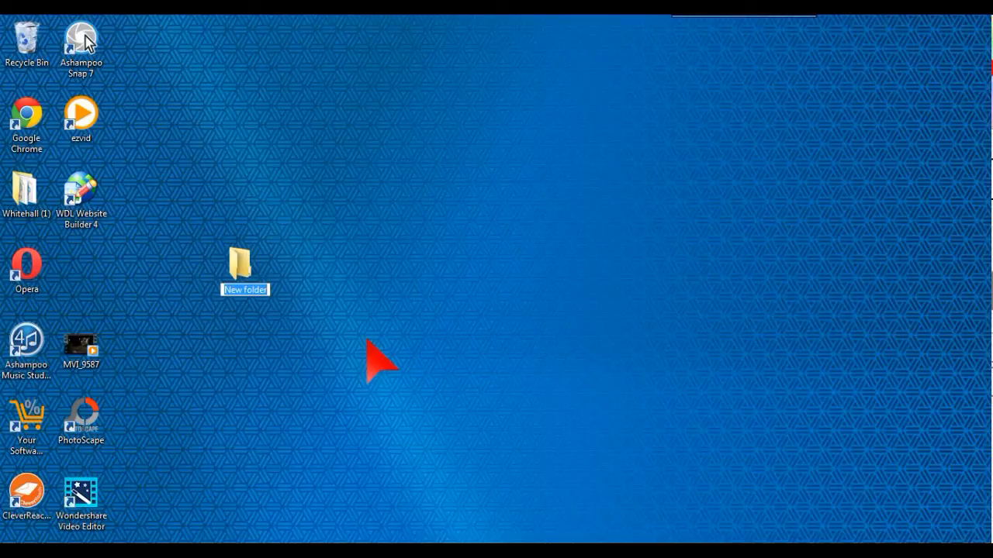
{"action": "type", "text": "Boots"}
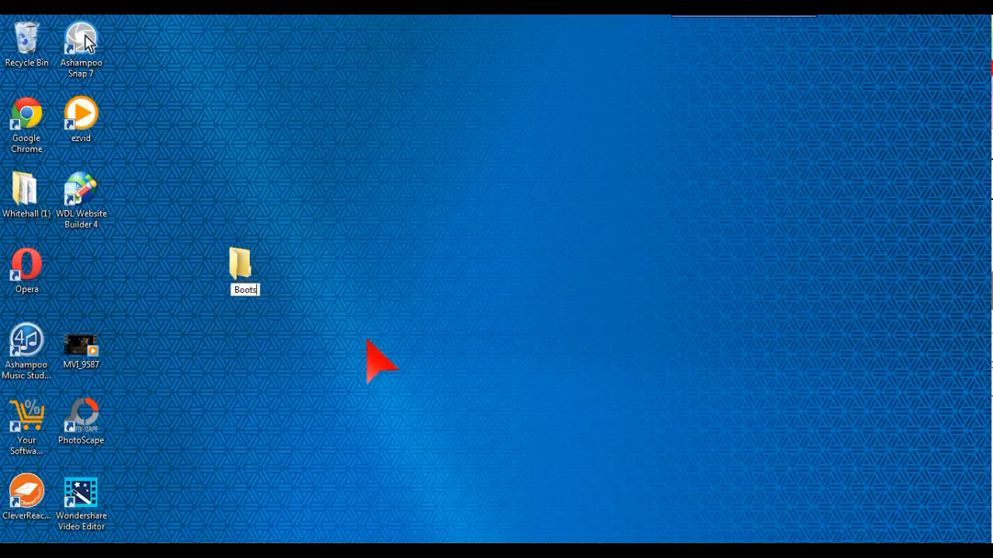
{"action": "type", "text": "t"}
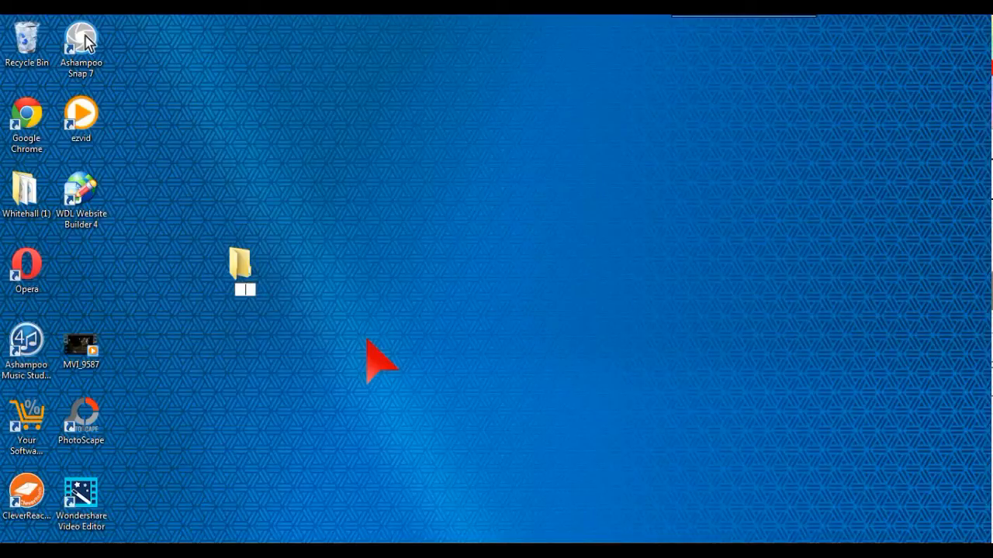
{"action": "type", "text": "Bootsrtap"}
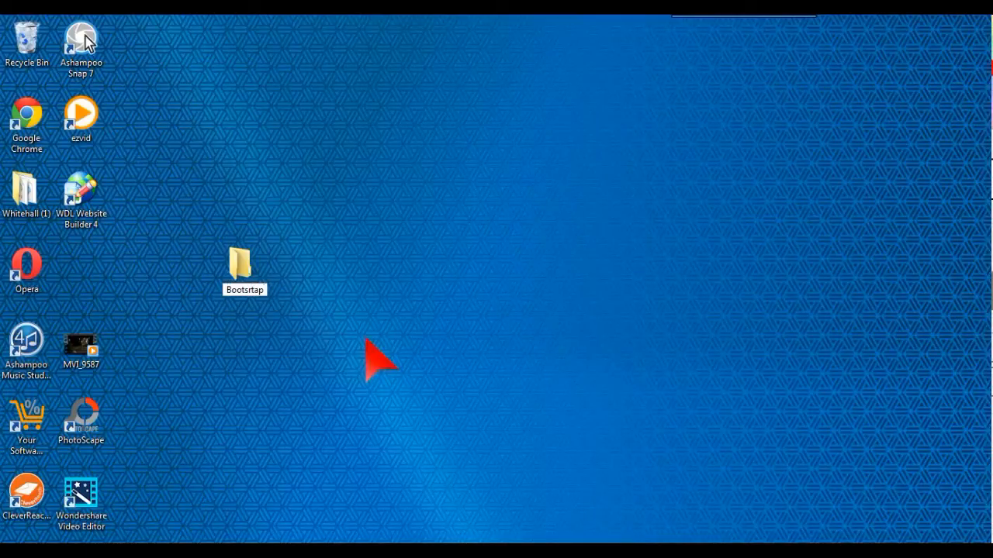
{"action": "double_click", "coordinate": [243, 263]}
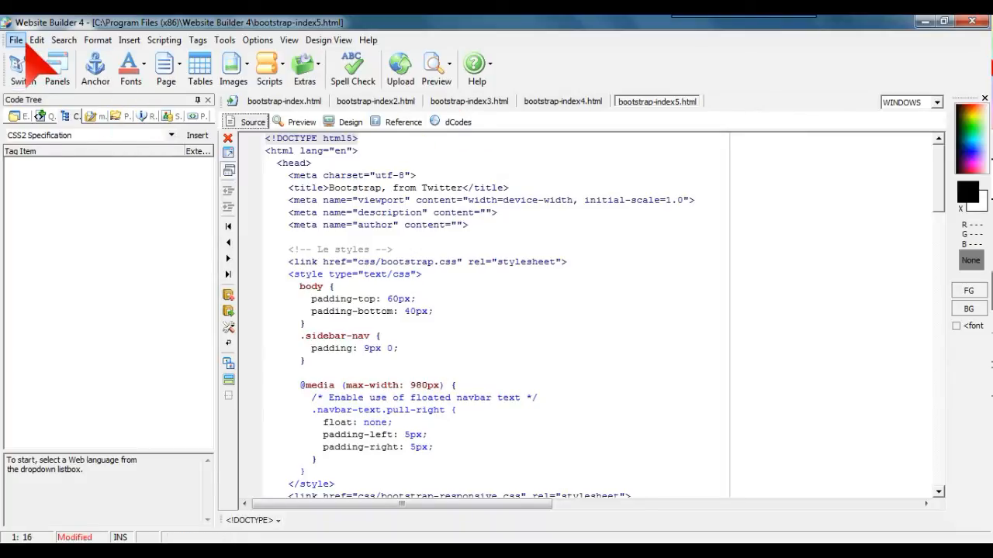
Copy the Bootstrap framework files into the new desktop Bootstrap folder via File > New > Bootstrap Framework.
{"action": "left_click", "coordinate": [14, 39]}
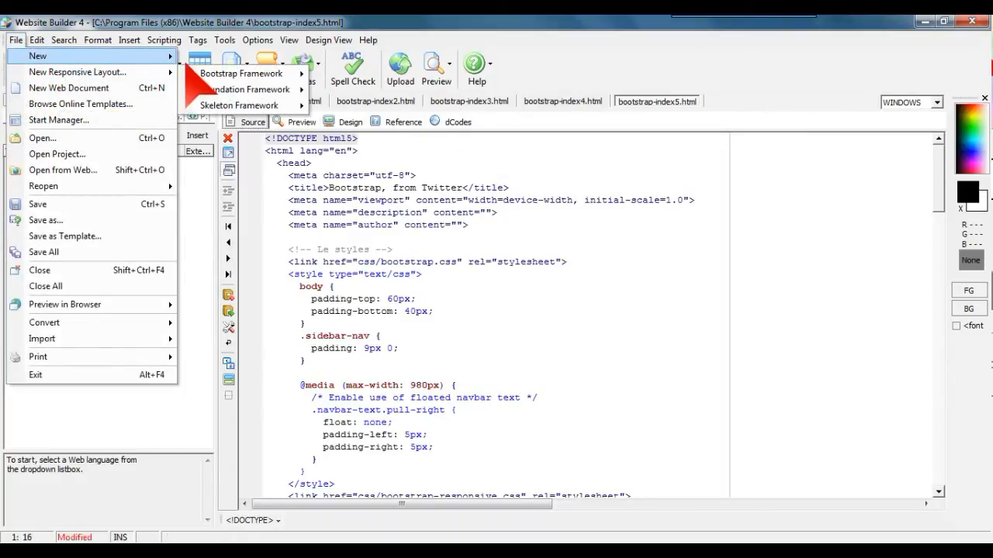
{"action": "left_click", "coordinate": [242, 73]}
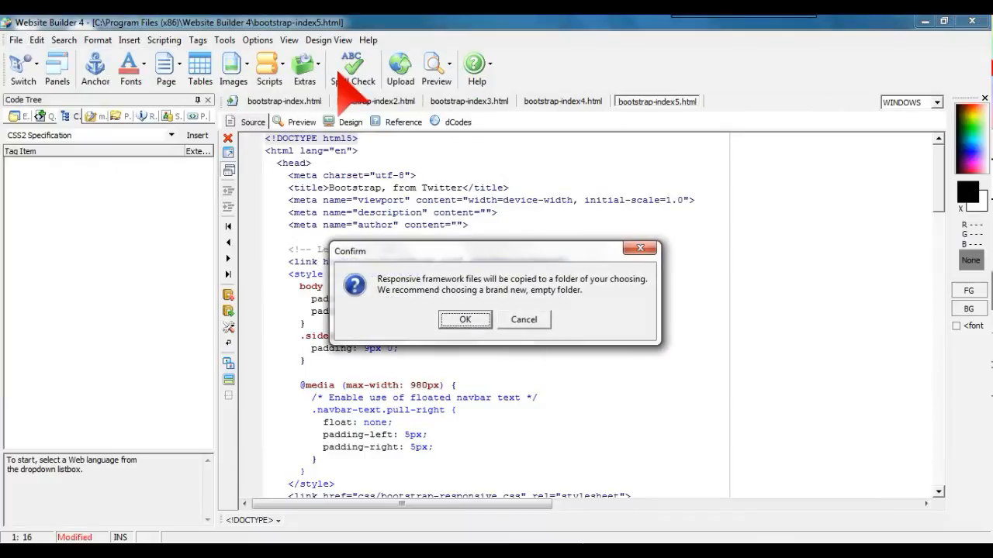
{"action": "left_click", "coordinate": [465, 320]}
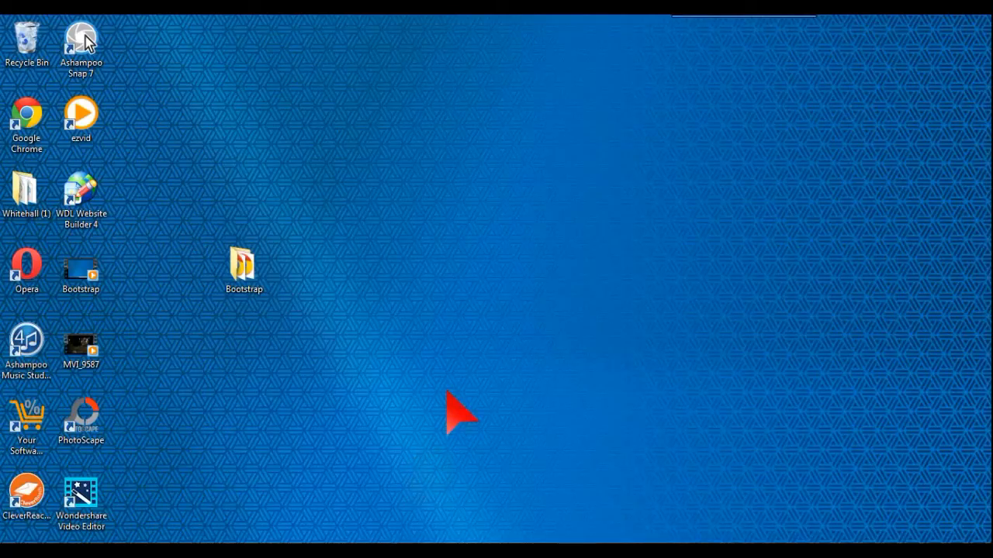
{"action": "mouse_move", "coordinate": [271, 334]}
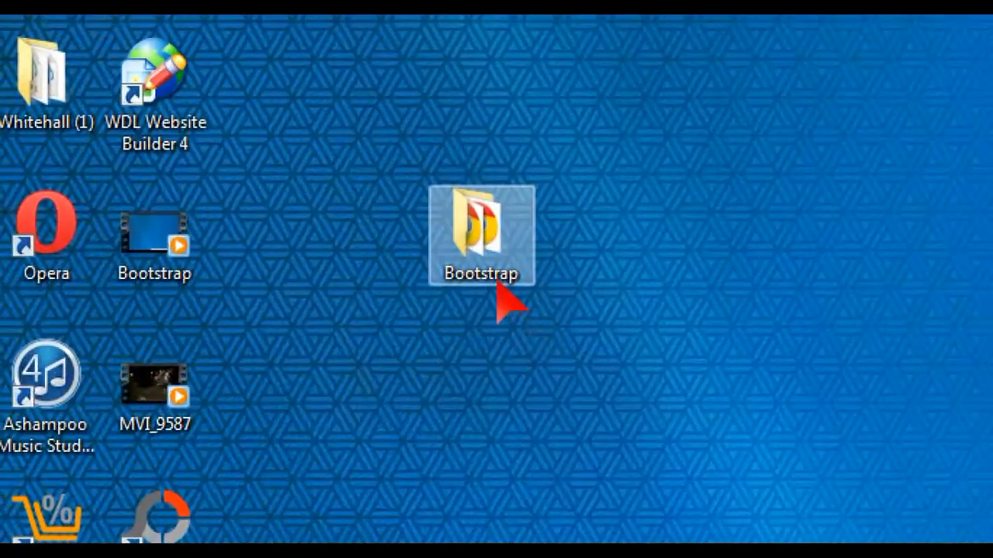
Inspect the desktop Bootstrap folder's copied files and return to the template pages.
{"action": "double_click", "coordinate": [481, 233]}
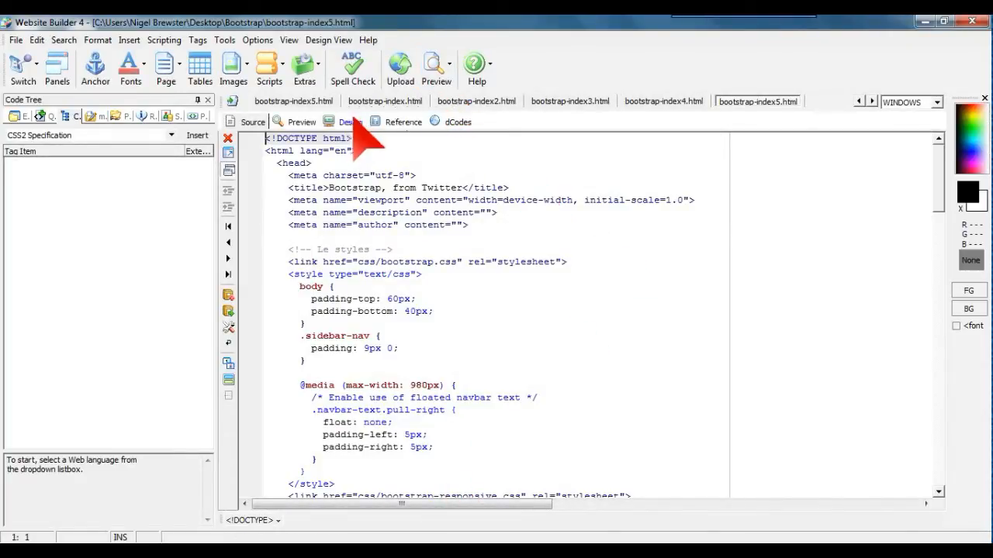
{"action": "mouse_move", "coordinate": [738, 128]}
{"action": "type", "text": "5"}
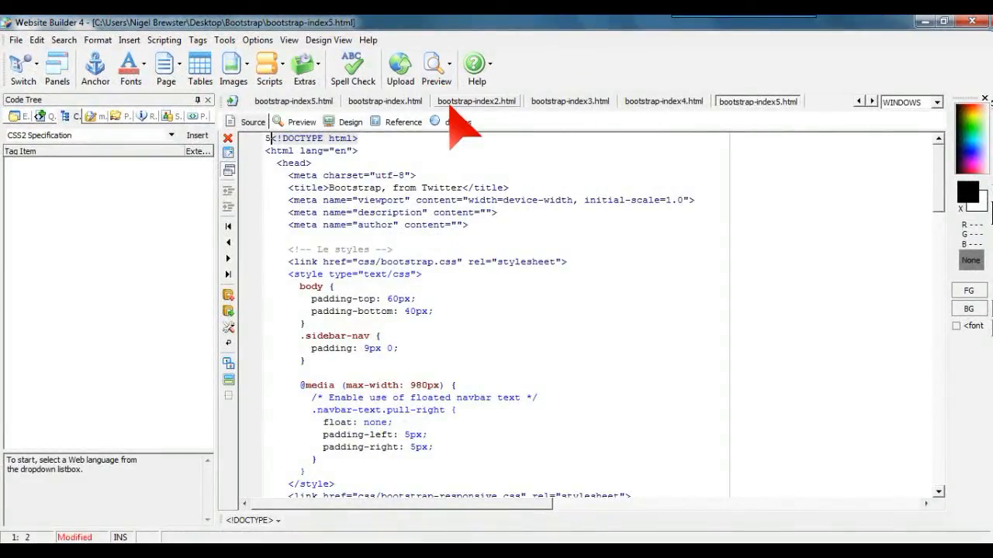
Preview the bootstrap-index5 template in Google Chrome from the toolbar.
{"action": "left_click", "coordinate": [434, 62]}
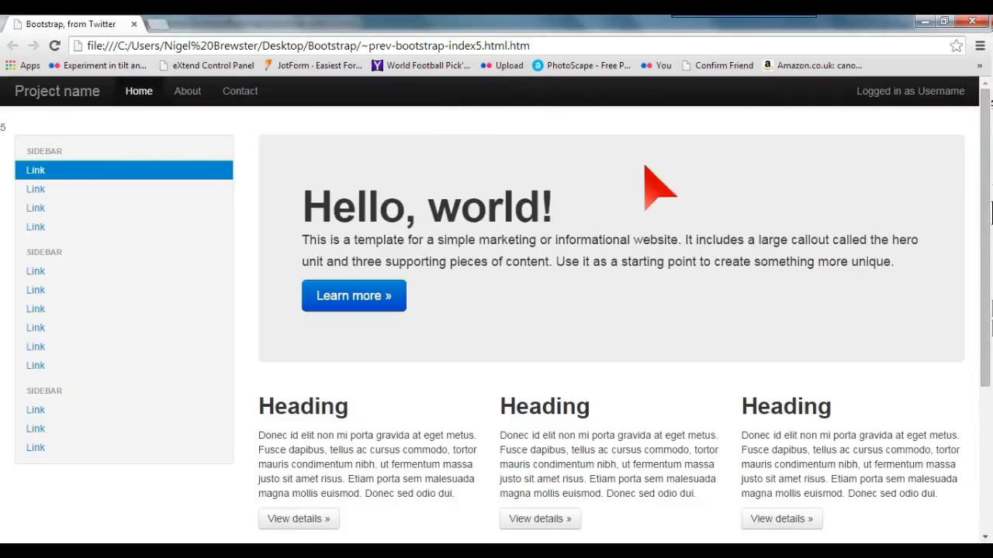
Check the narrow preview's collapsible hamburger navigation, then restore the Chrome window to full size.
{"action": "scroll", "scroll_direction": "down", "scroll_amount": 3}
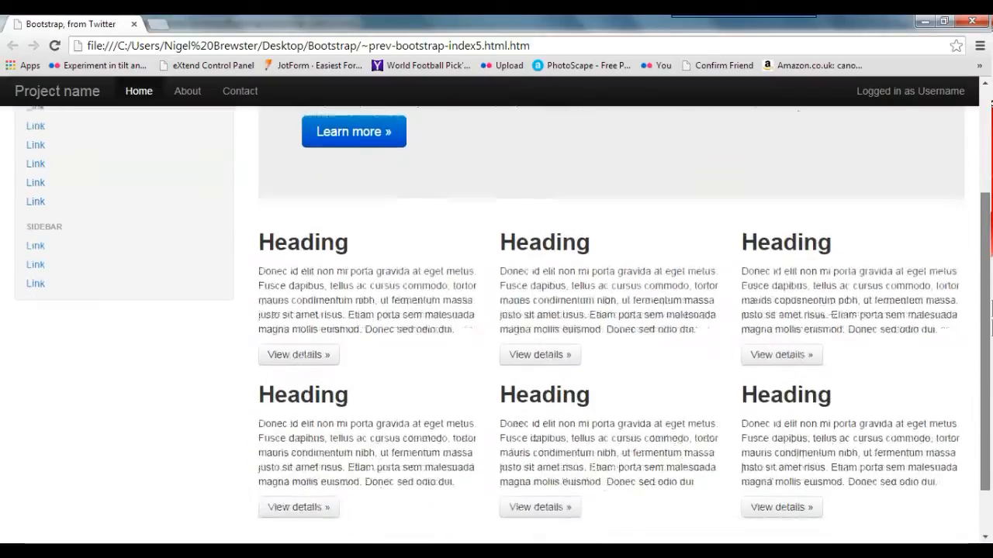
{"action": "scroll", "scroll_direction": "up", "scroll_amount": 3}
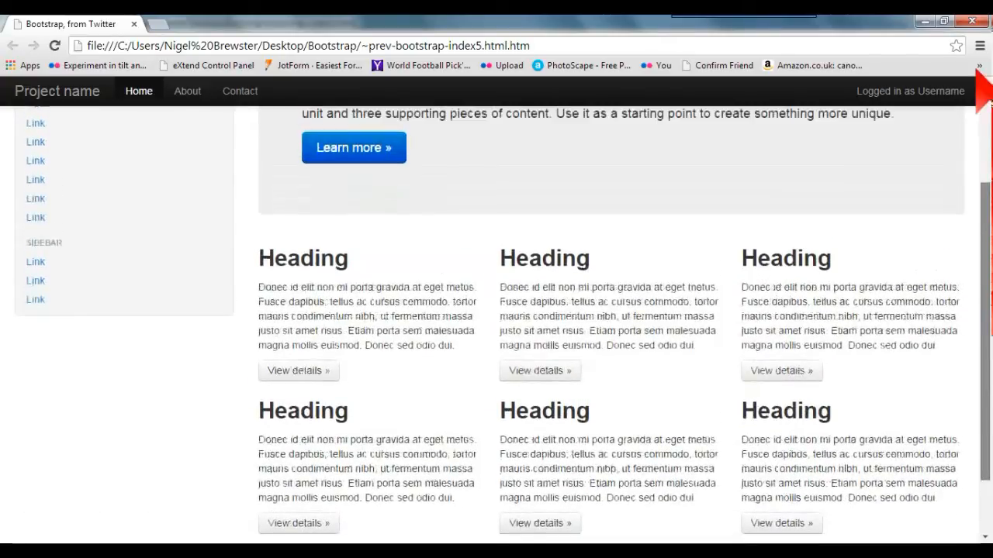
{"action": "scroll", "scroll_direction": "up", "scroll_amount": 3}
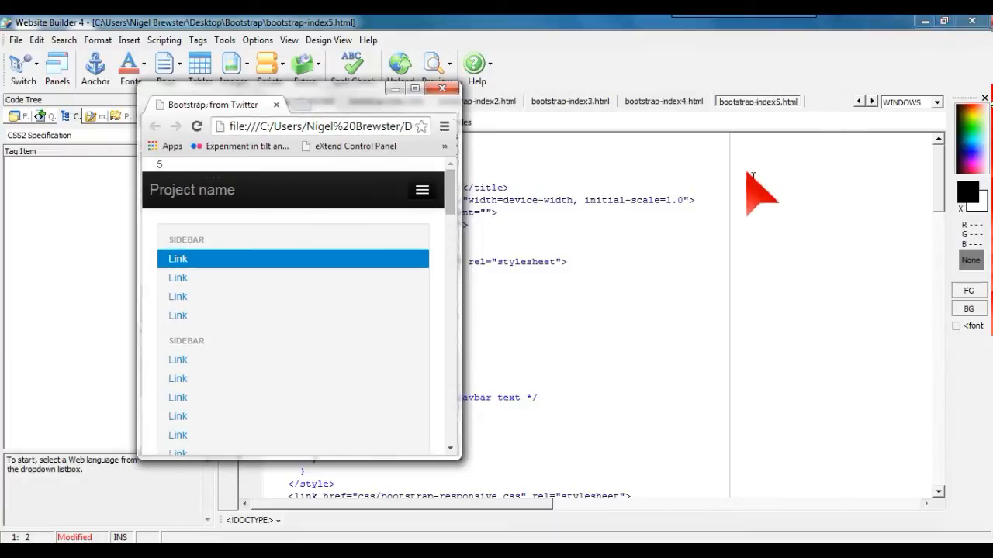
{"action": "mouse_move", "coordinate": [350, 62]}
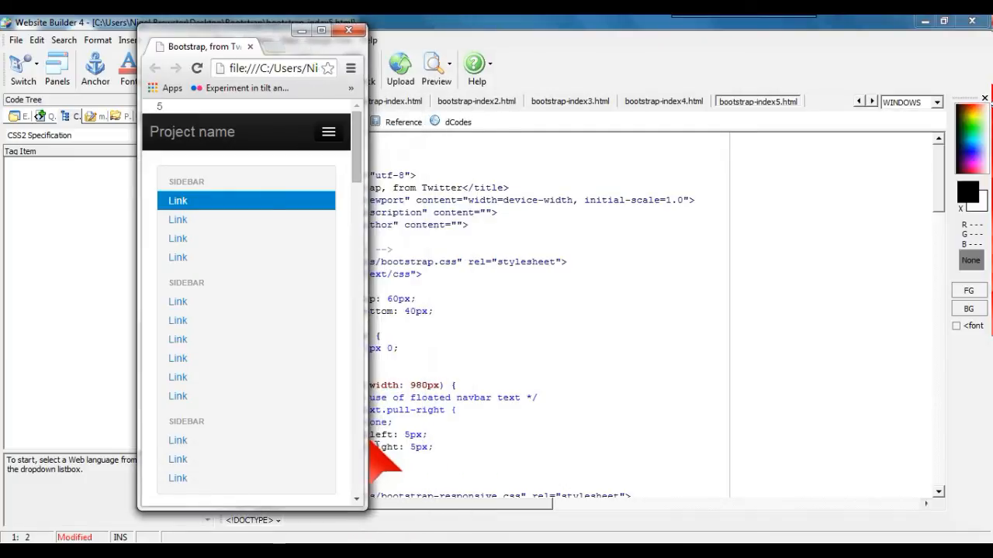
{"action": "mouse_move", "coordinate": [427, 400]}
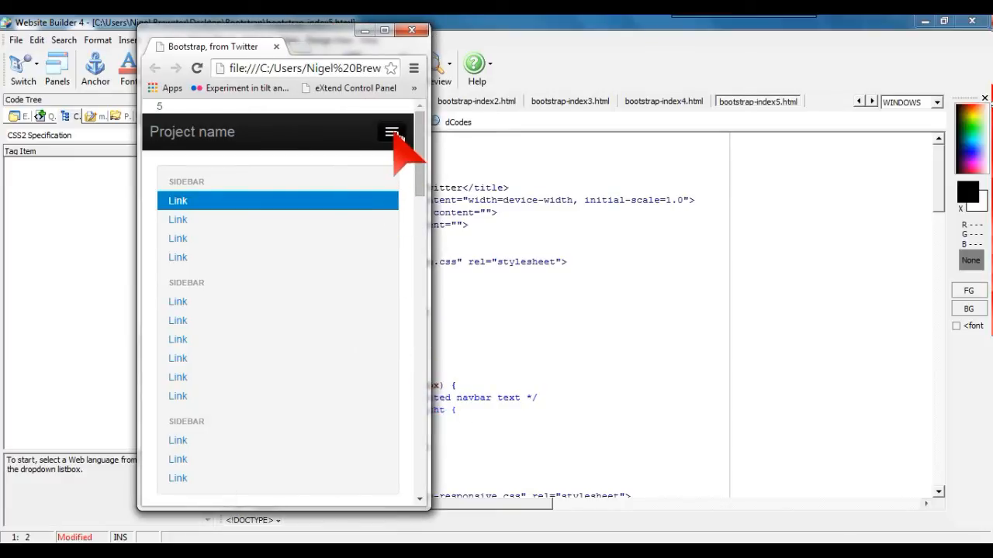
{"action": "left_click", "coordinate": [391, 131]}
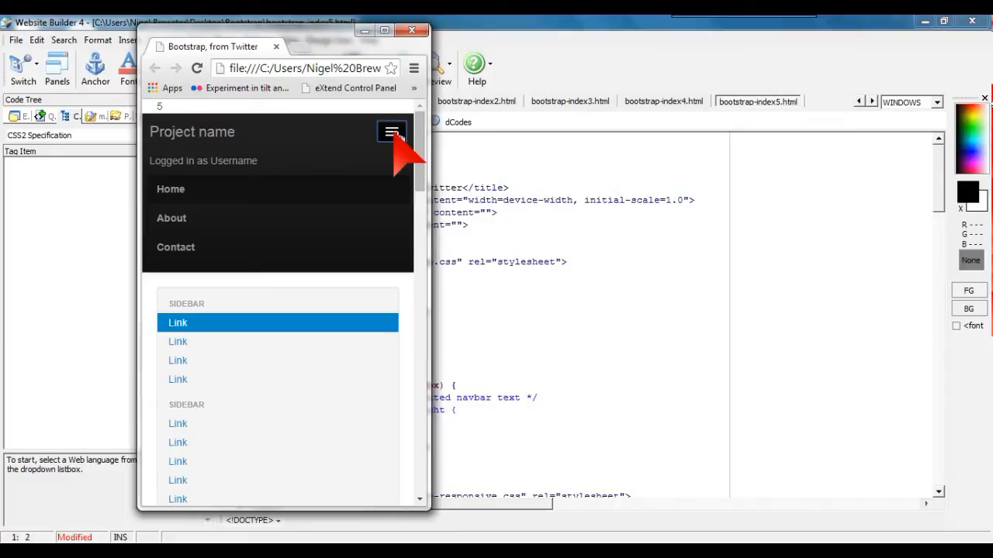
{"action": "left_click", "coordinate": [389, 131]}
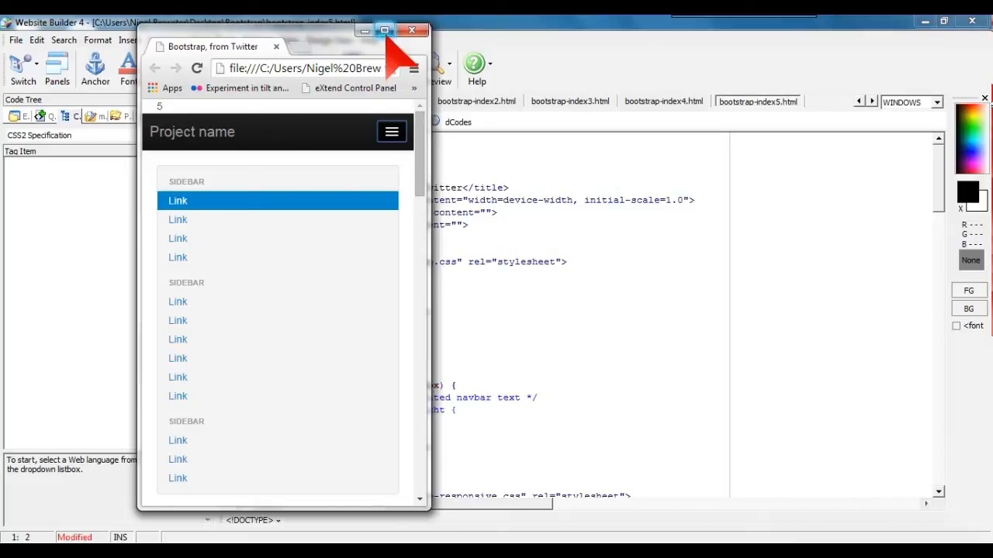
{"action": "left_click", "coordinate": [380, 28]}
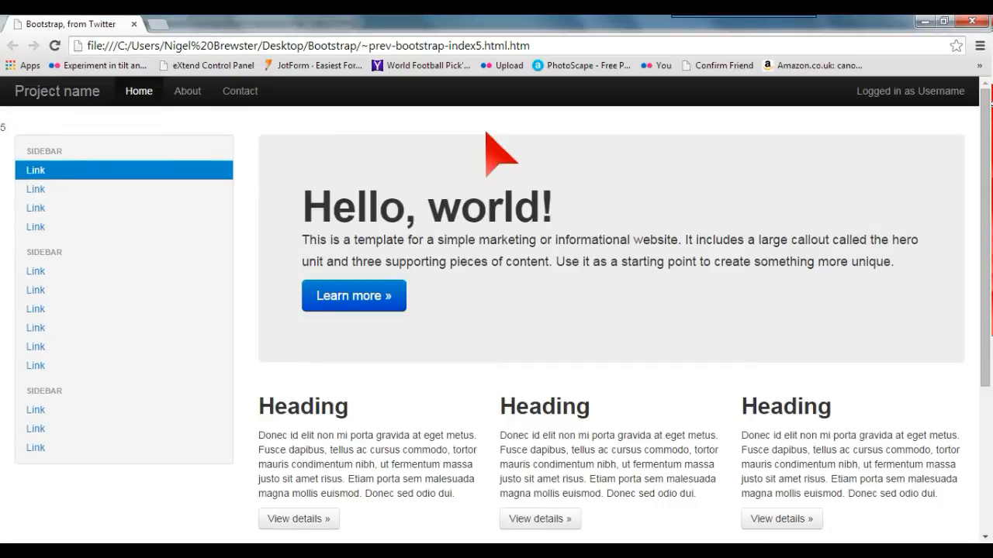
{"action": "mouse_move", "coordinate": [369, 520]}
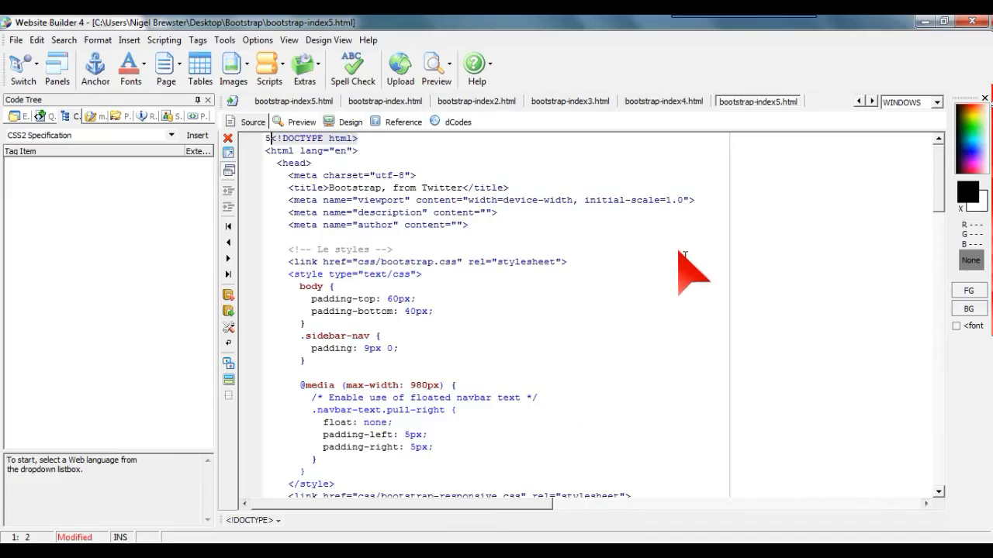
{"action": "mouse_move", "coordinate": [674, 132]}
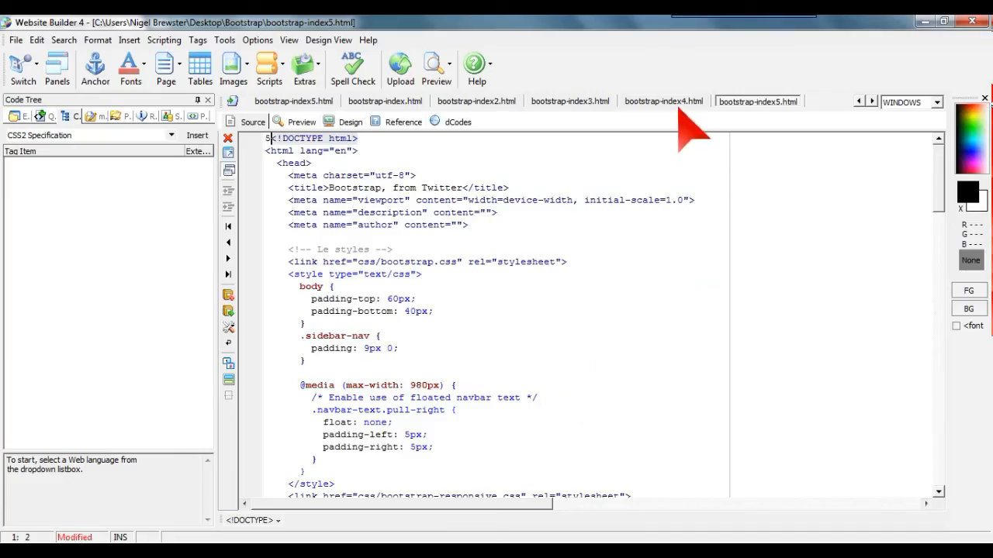
Switch to the bootstrap-index4.html document in Website Builder 4.
{"action": "left_click", "coordinate": [664, 101]}
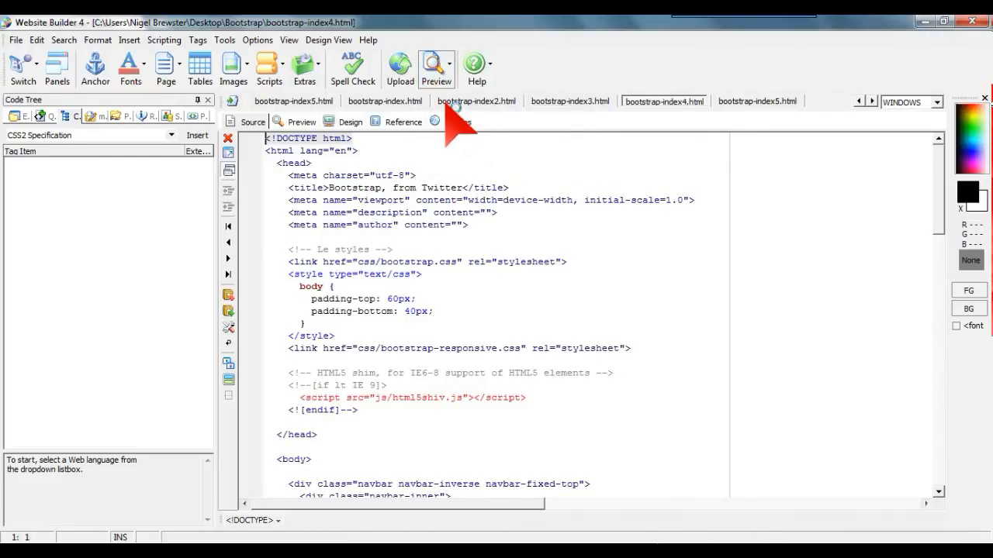
Preview bootstrap-index4 in Chrome and shrink the window to a narrow width.
{"action": "left_click", "coordinate": [437, 68]}
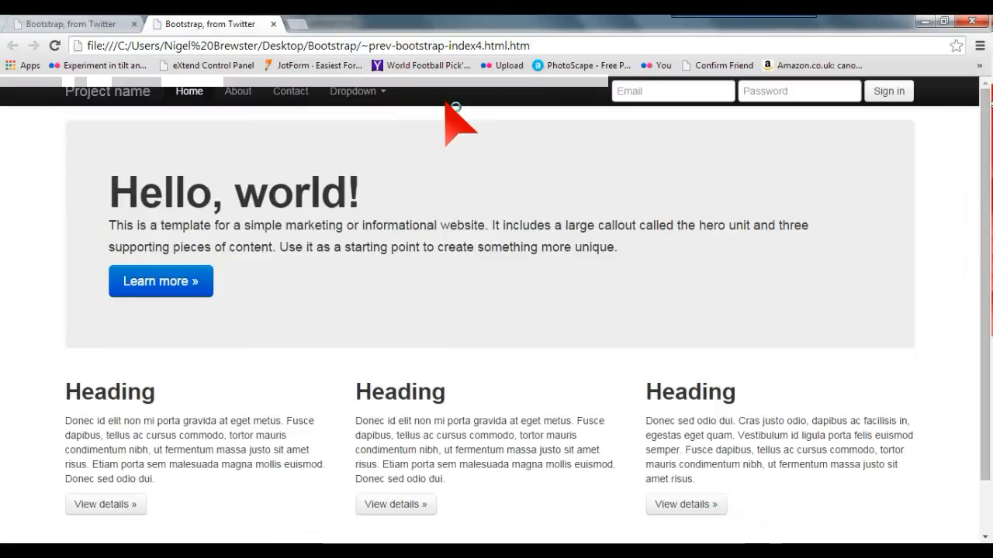
{"action": "mouse_move", "coordinate": [728, 158]}
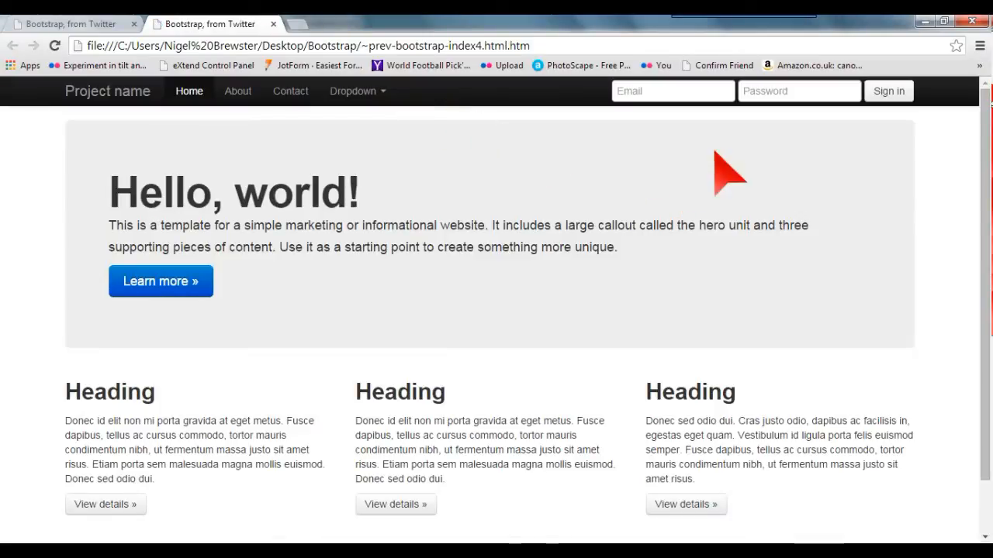
{"action": "mouse_move", "coordinate": [654, 127]}
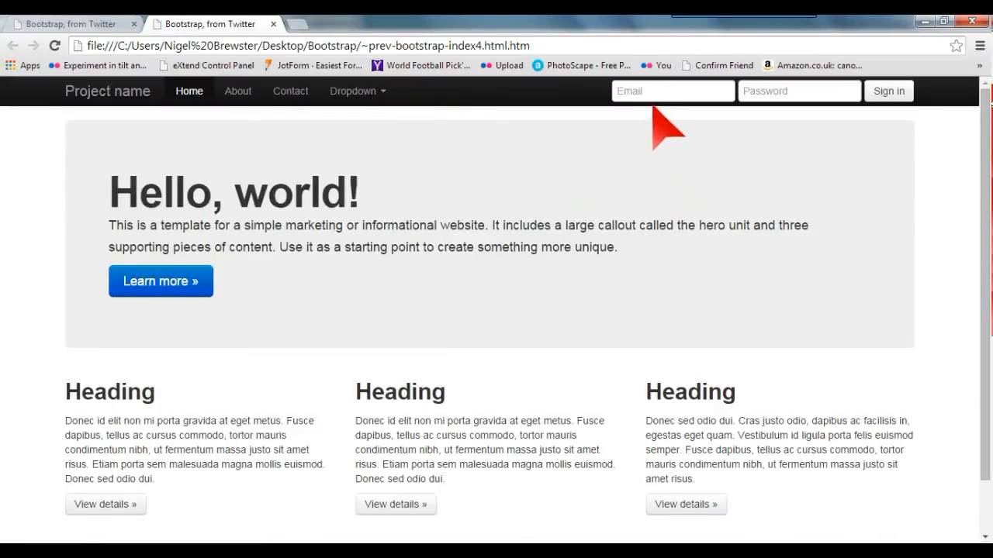
{"action": "mouse_move", "coordinate": [903, 147]}
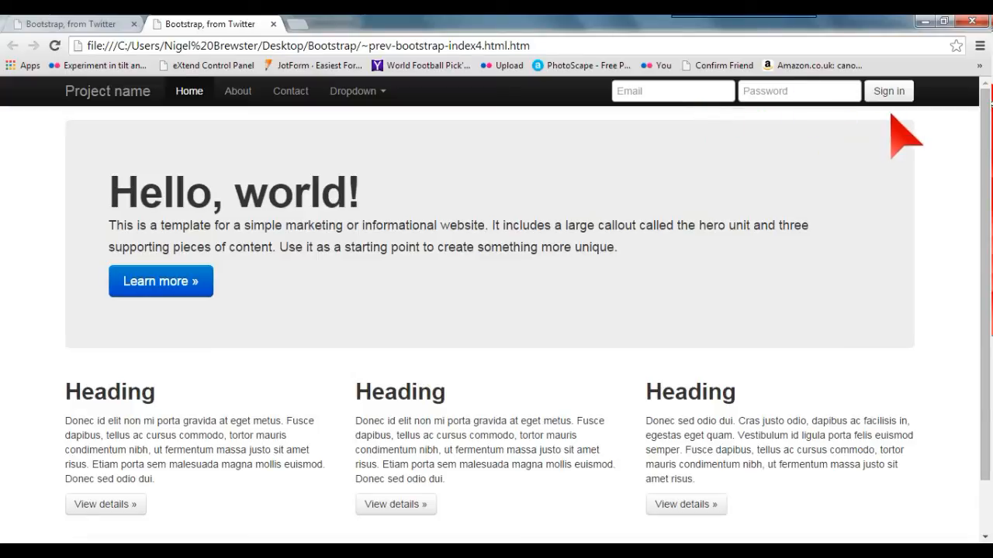
{"action": "mouse_move", "coordinate": [525, 143]}
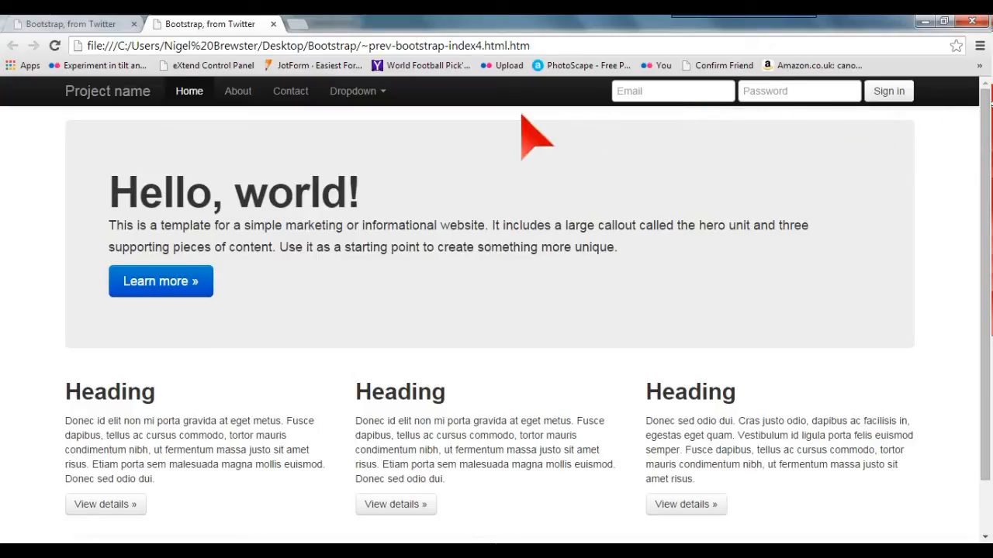
{"action": "left_click", "coordinate": [353, 90]}
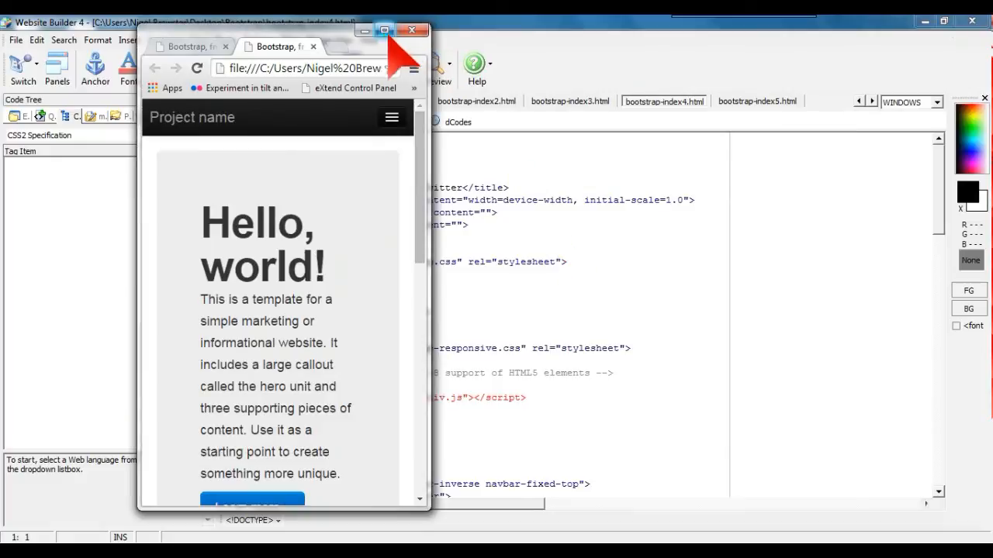
Close the Chrome preview, check bootstrap-index4 narrow in Opera, then close Opera.
{"action": "left_click", "coordinate": [385, 30]}
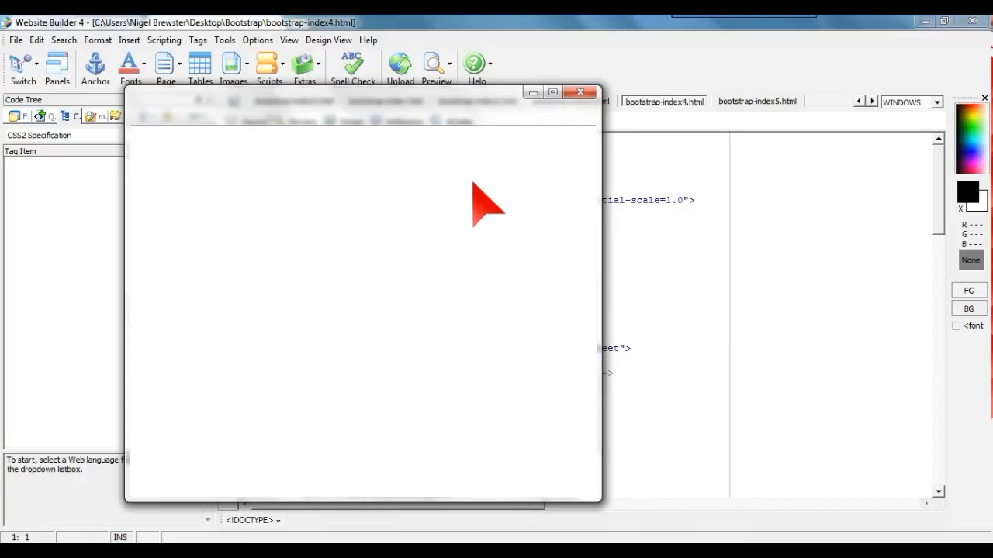
{"action": "mouse_move", "coordinate": [555, 116]}
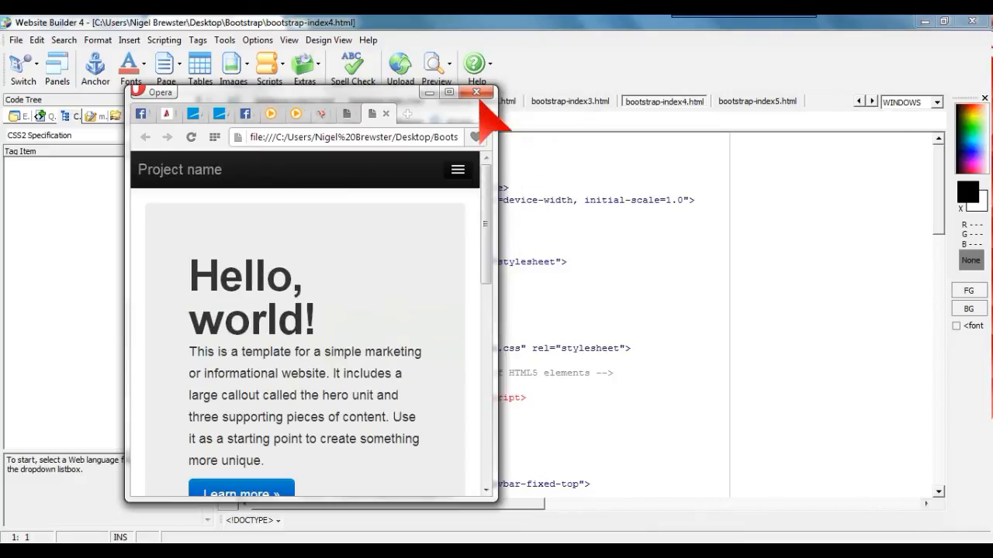
{"action": "left_click", "coordinate": [475, 92]}
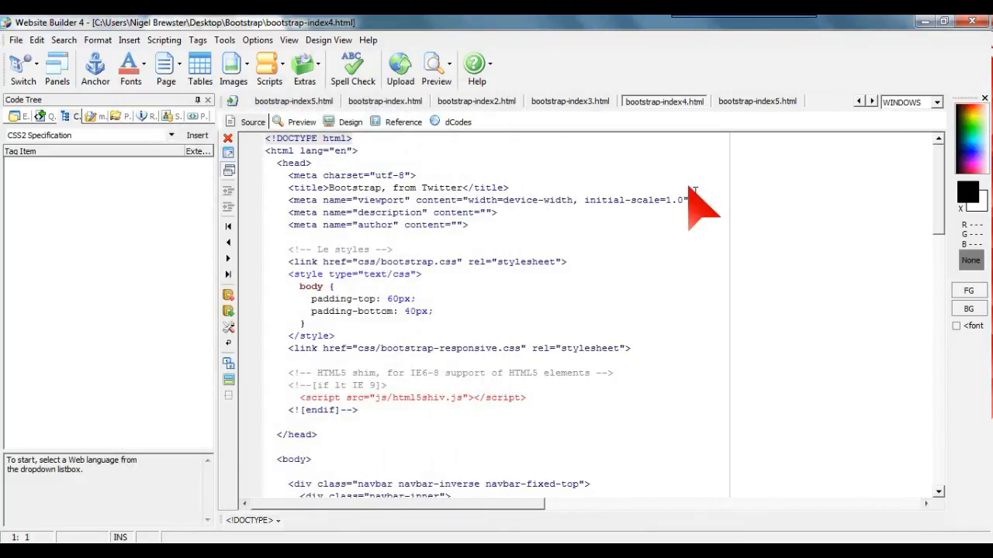